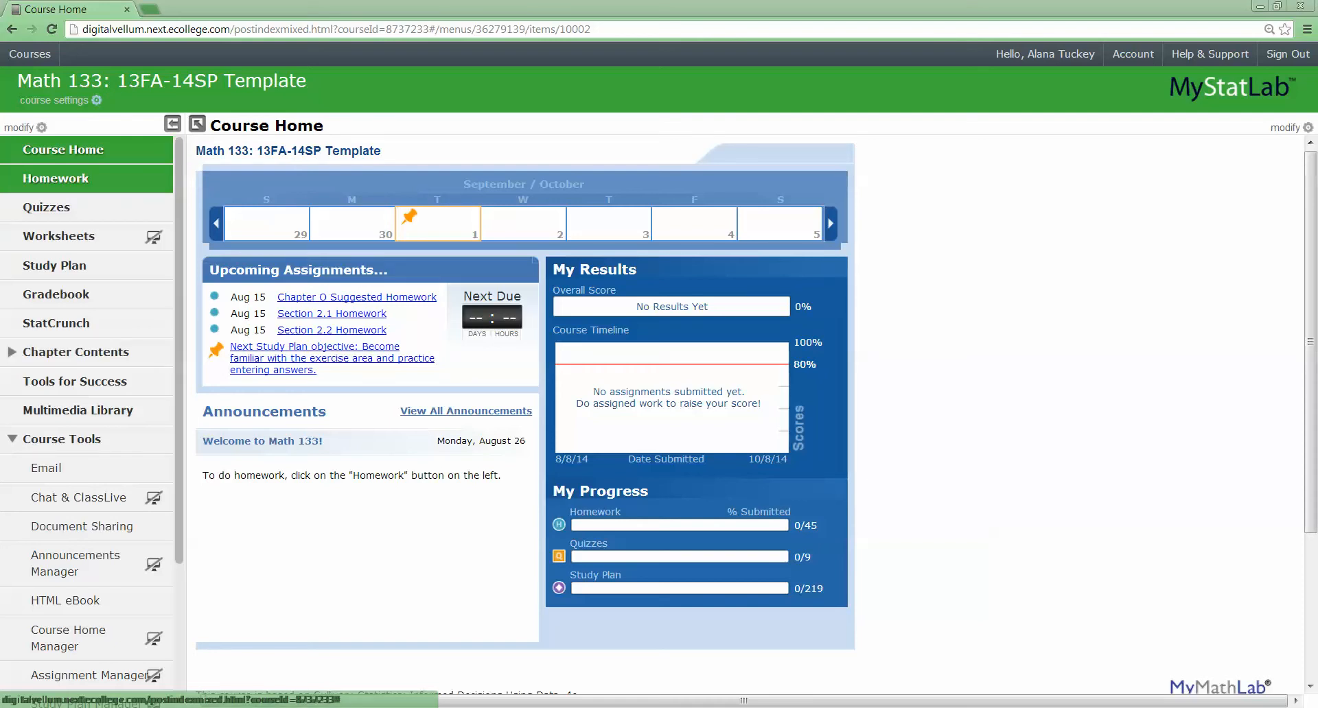
# - Visit the Homework list, then reach the Course Tools page with its tools list expanded
pyautogui.click(55, 178)
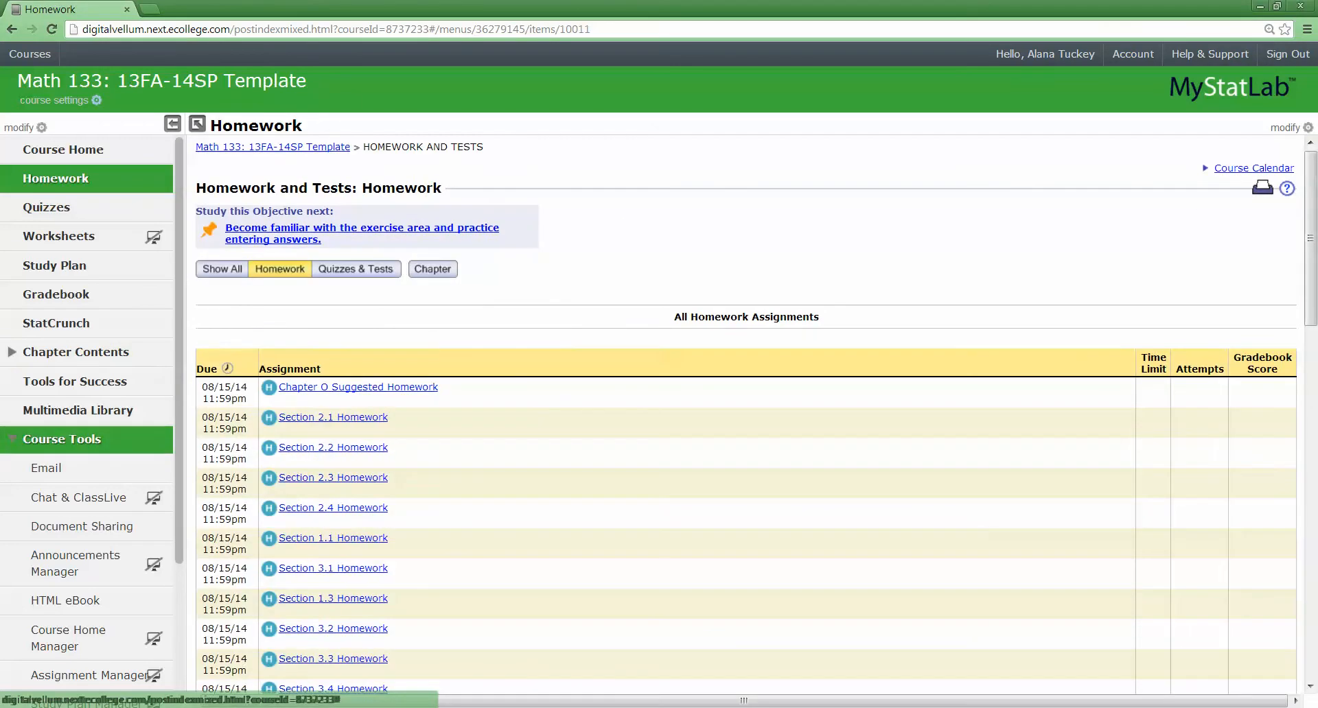
pyautogui.click(75, 352)
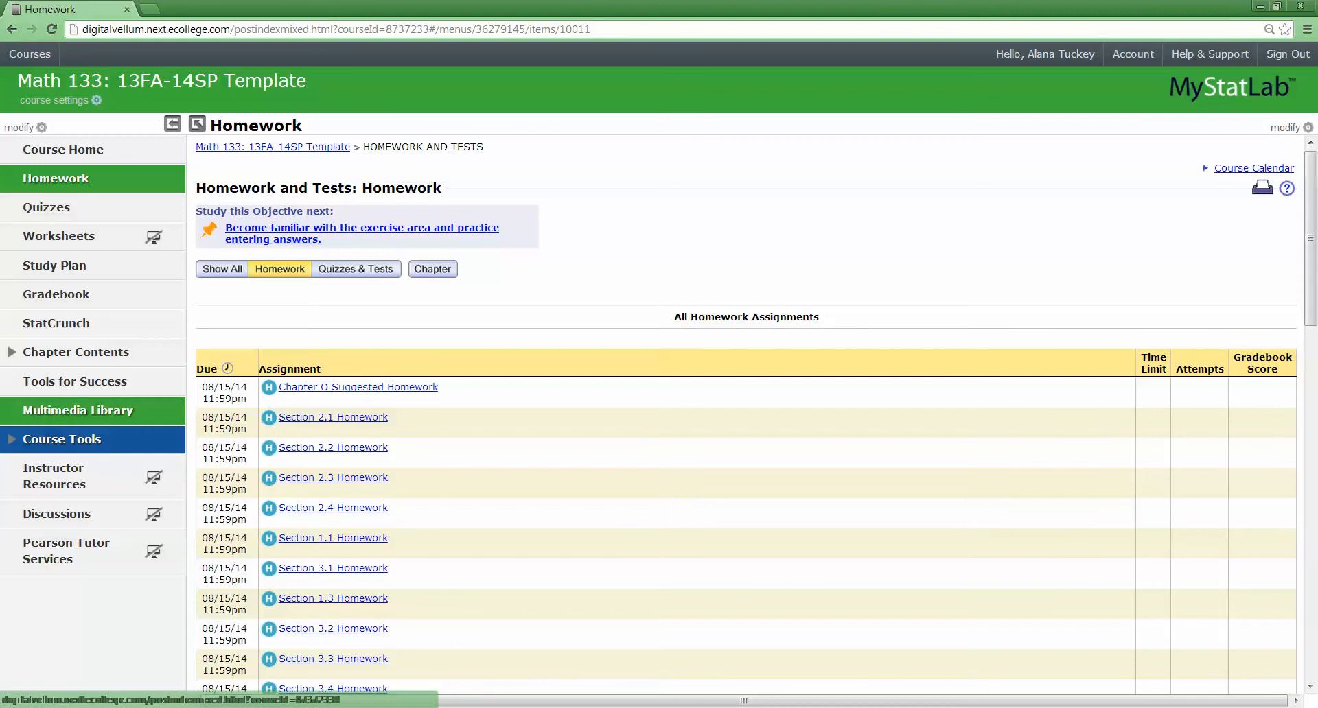
pyautogui.click(61, 440)
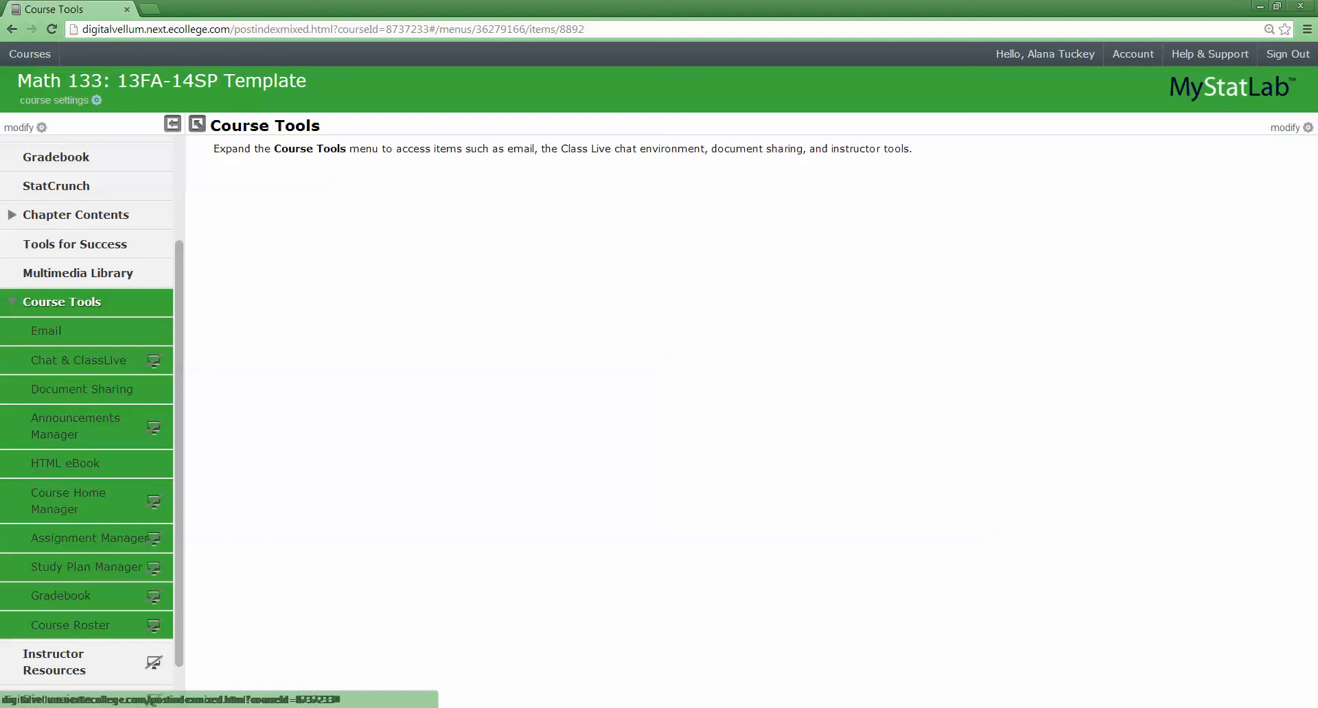
# - Open Document Sharing to see the course categories and shared formula PDFs
pyautogui.click(83, 388)
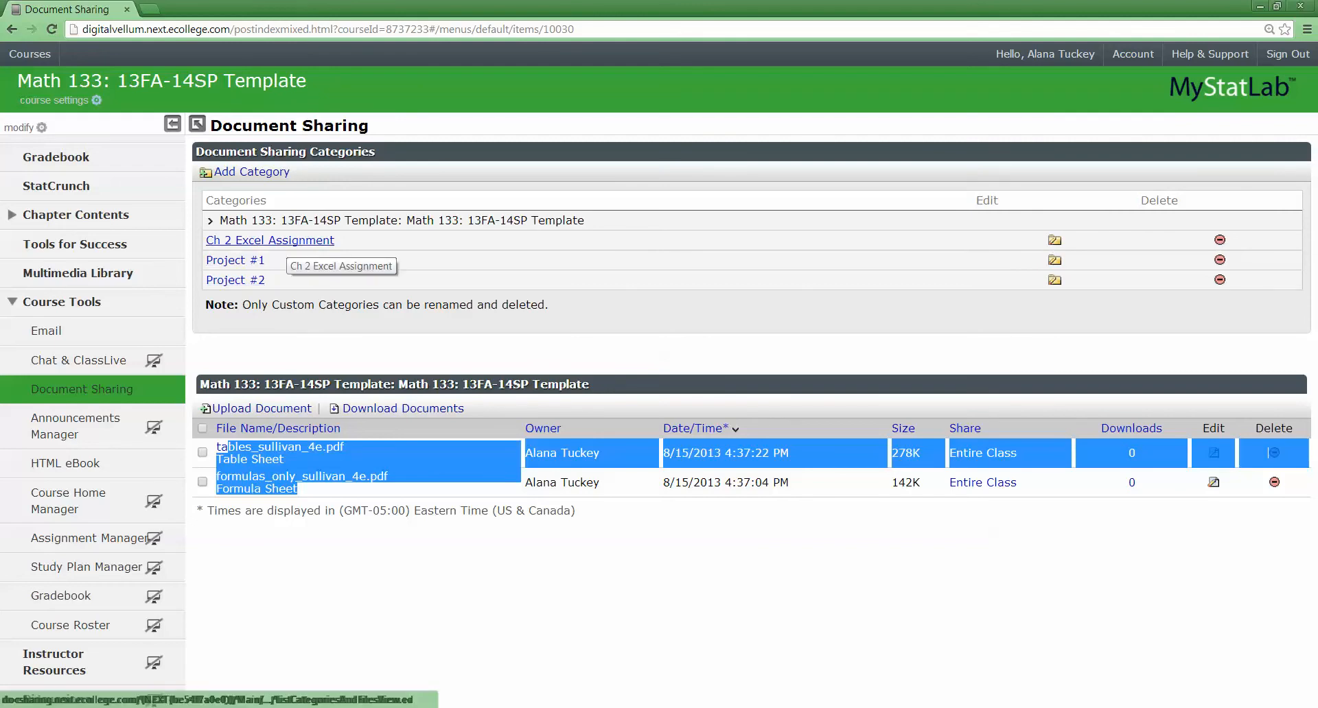
# - Browse the Ch 2 Excel Assignment category and begin uploading a new document to it
pyautogui.click(269, 240)
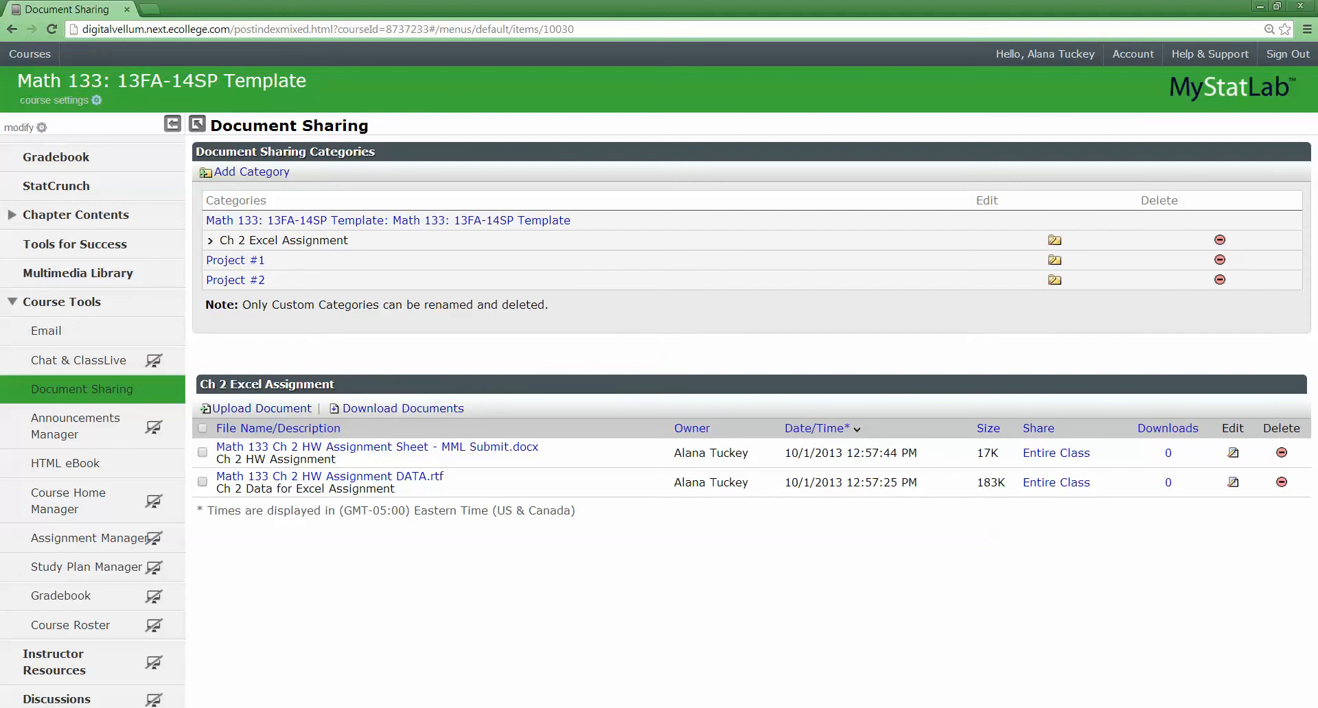
pyautogui.moveTo(328, 476)
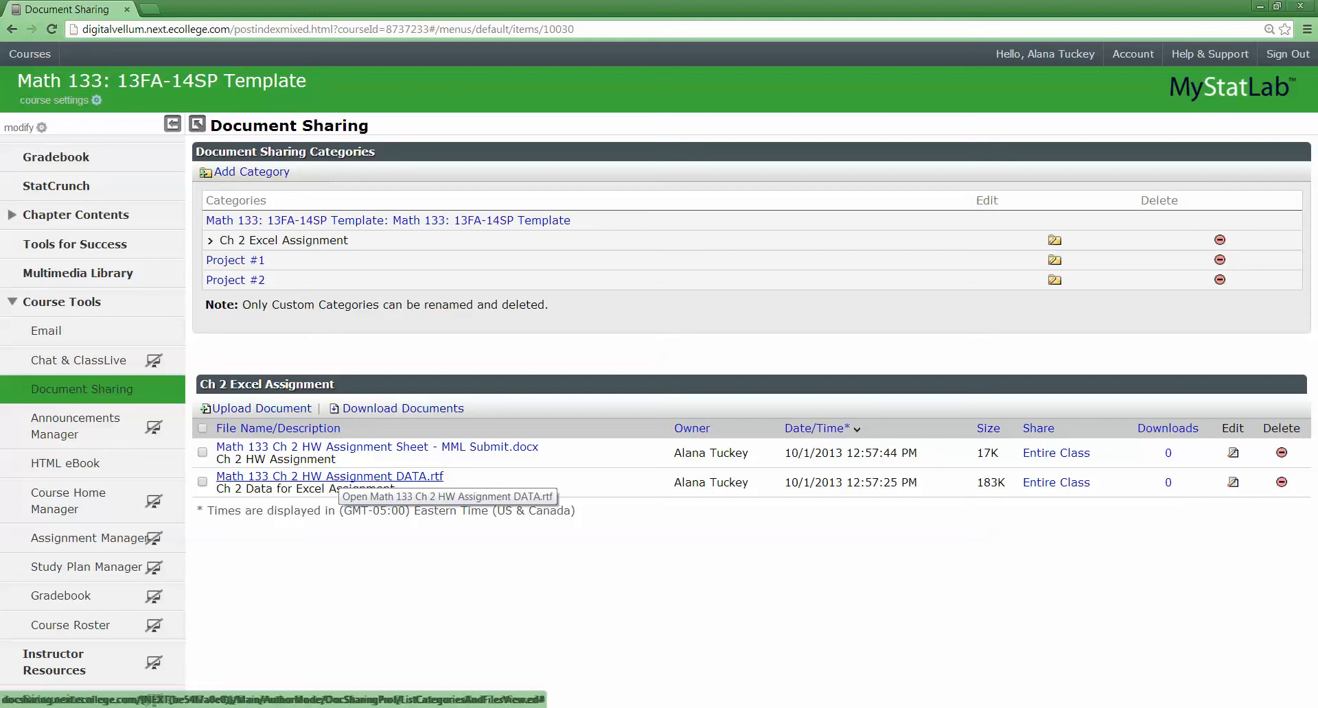
pyautogui.moveTo(412, 476)
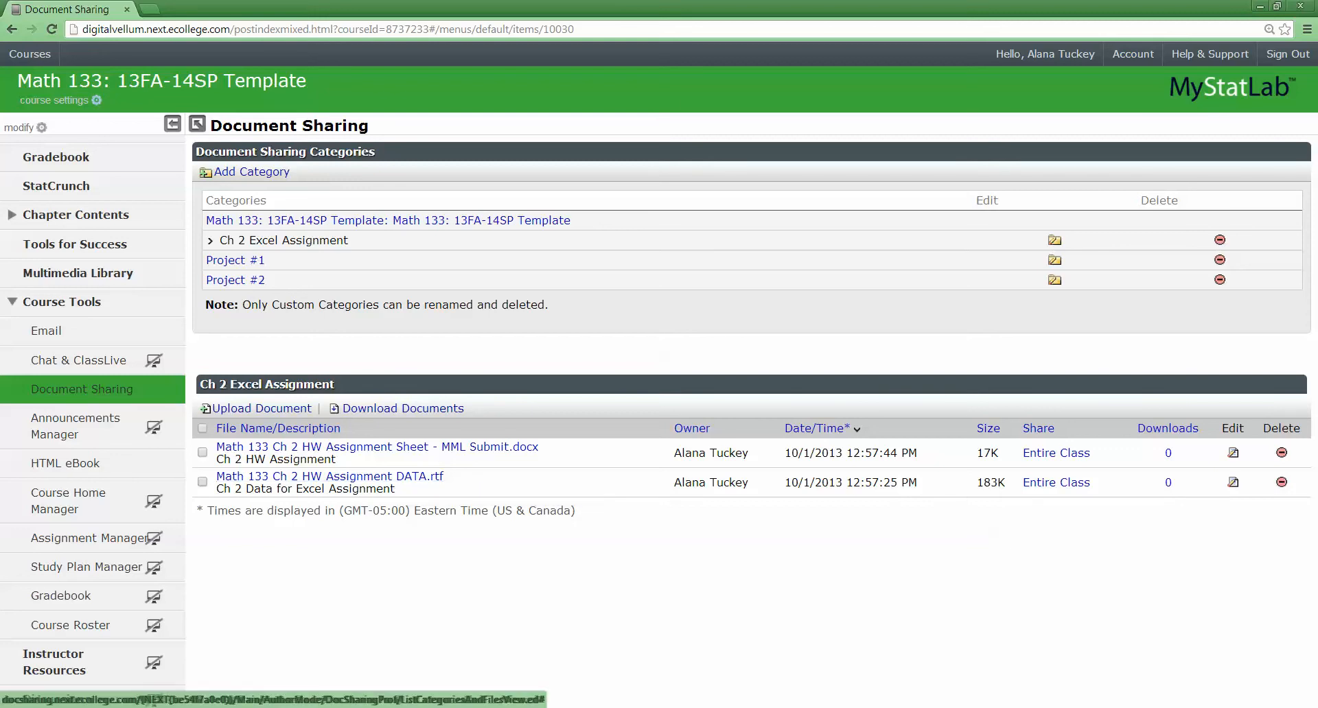
pyautogui.moveTo(330, 477)
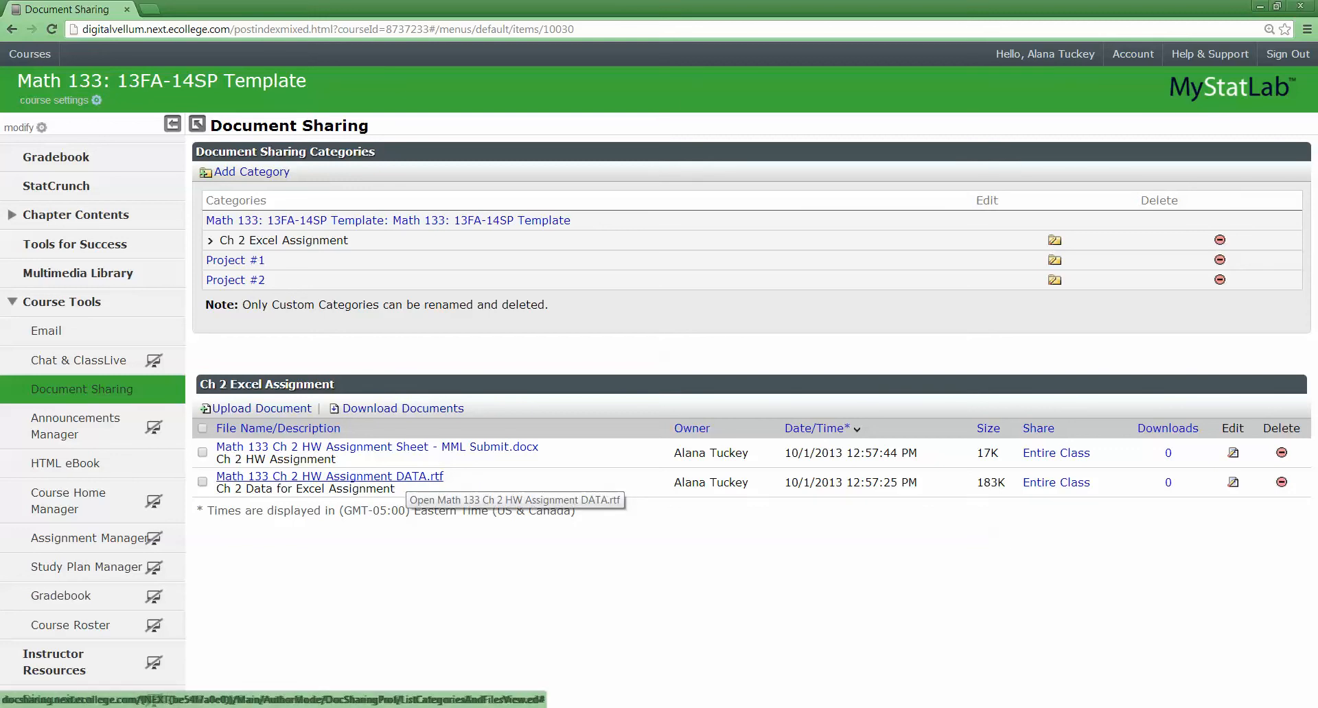
pyautogui.moveTo(376, 447)
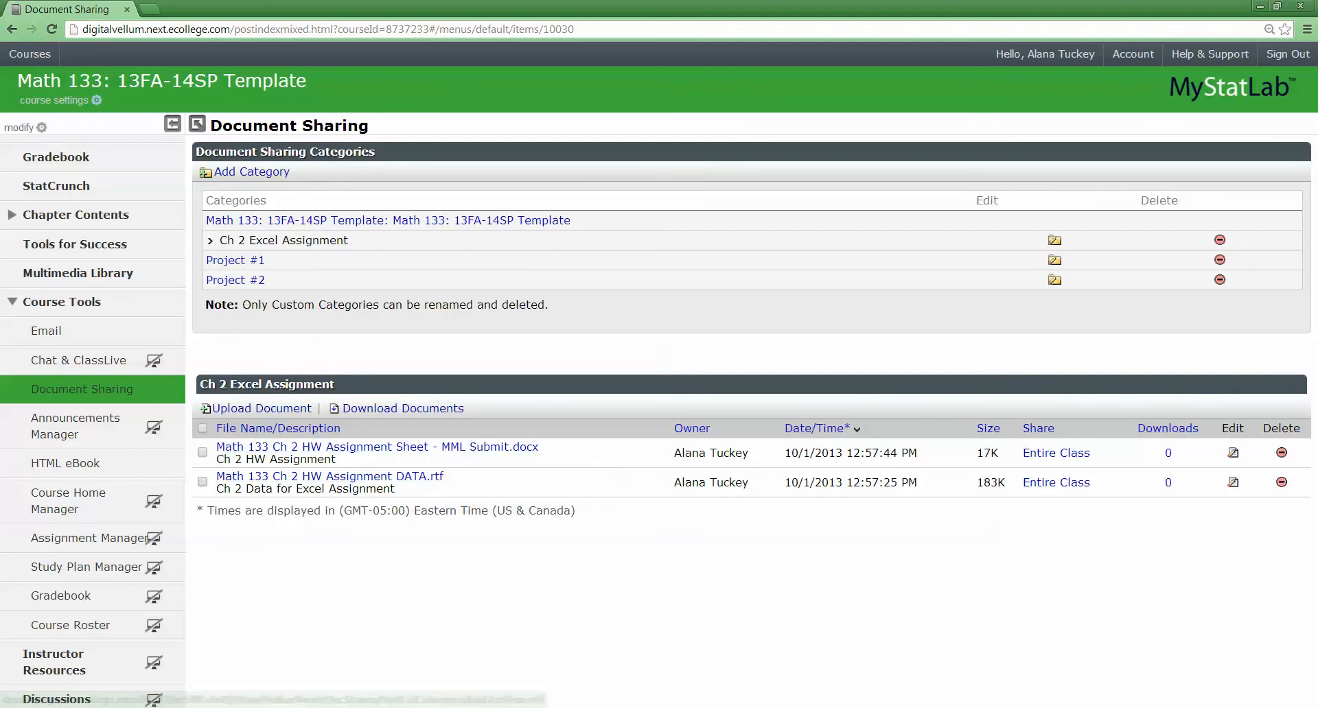
pyautogui.moveTo(376, 446)
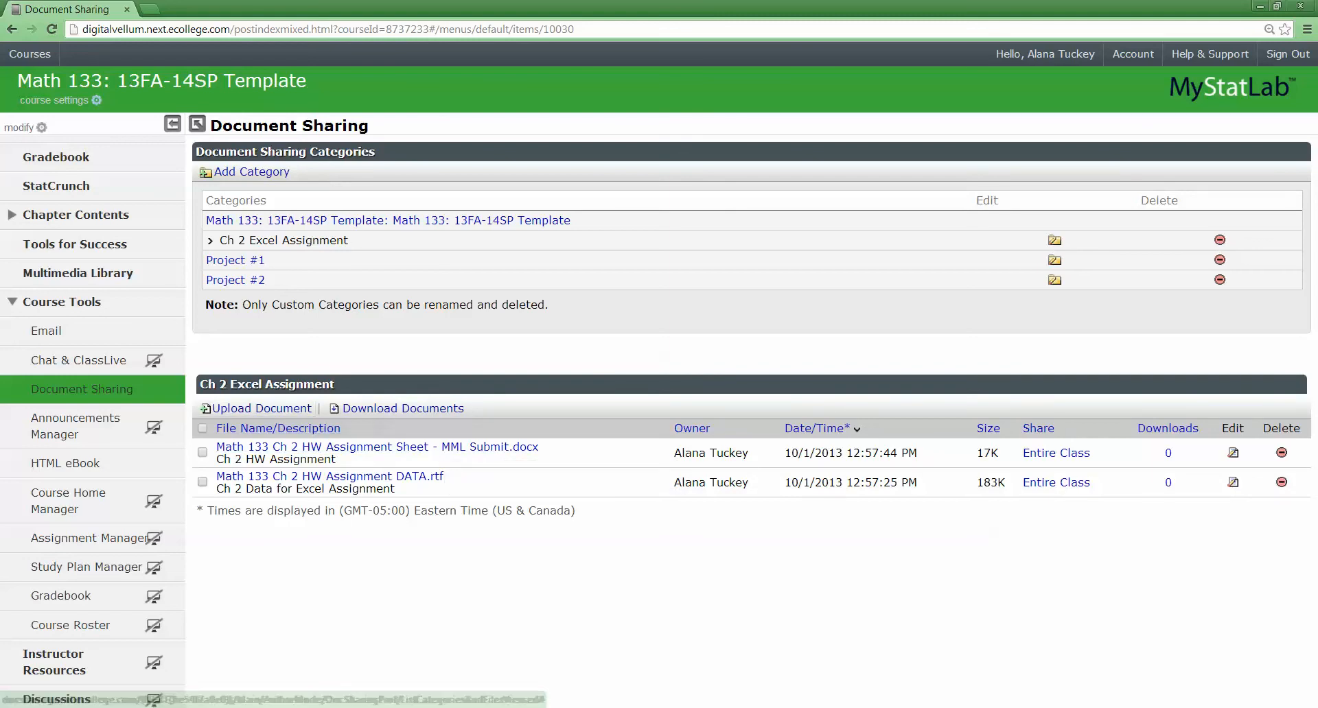
pyautogui.click(261, 408)
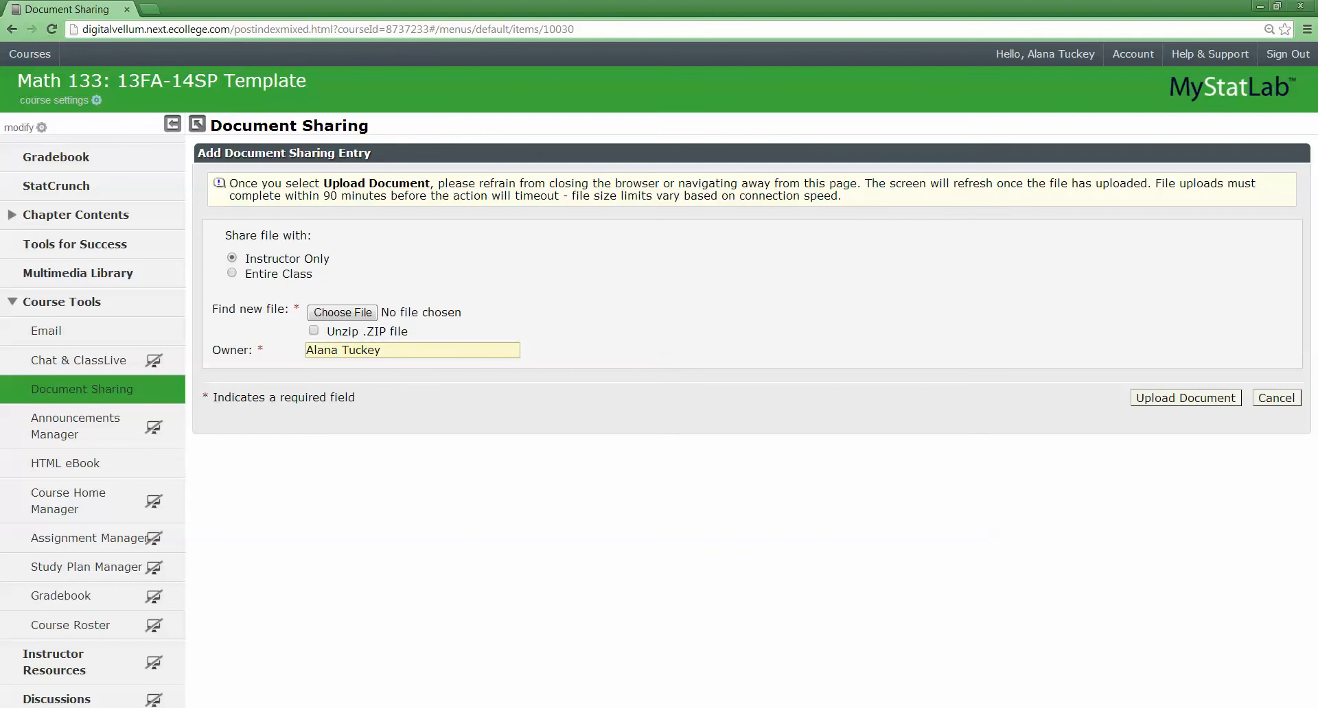
# - Choose Math 133 Project 1 FA13 KEY.xlsx and upload it as Instructor Only
pyautogui.click(342, 312)
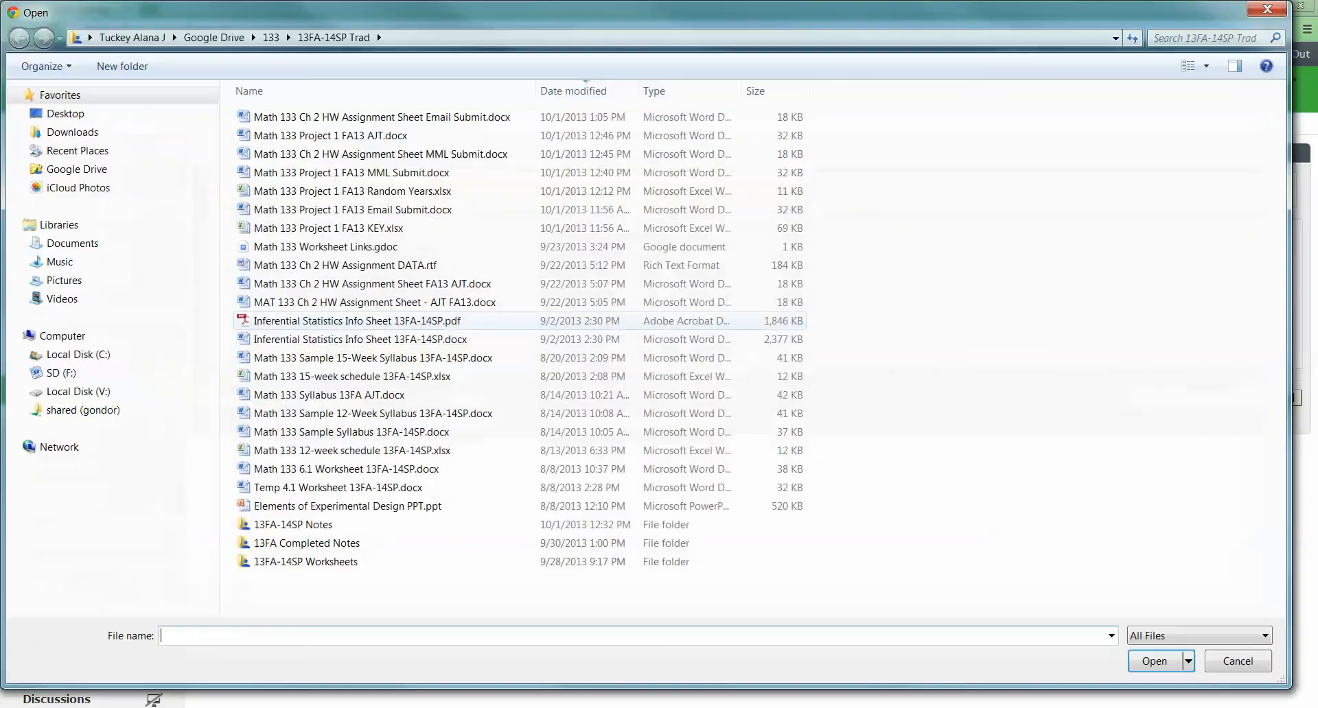
pyautogui.click(329, 396)
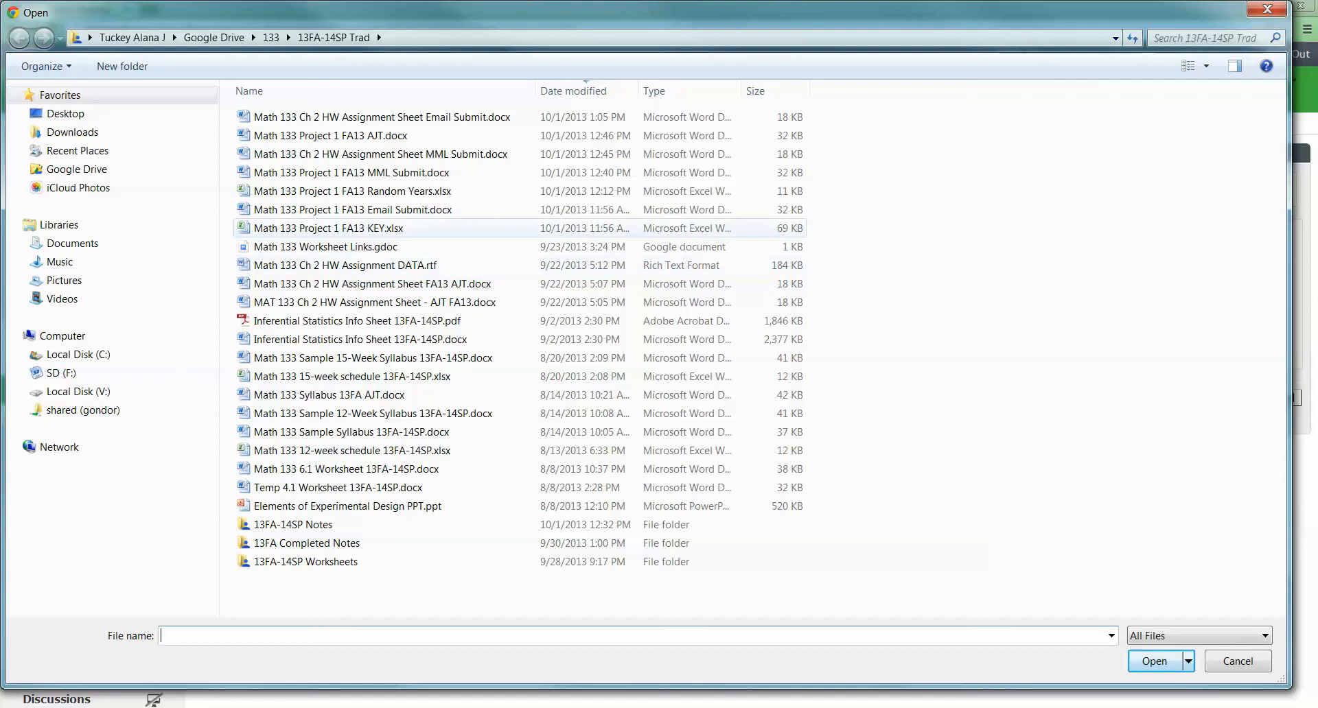
pyautogui.click(1154, 662)
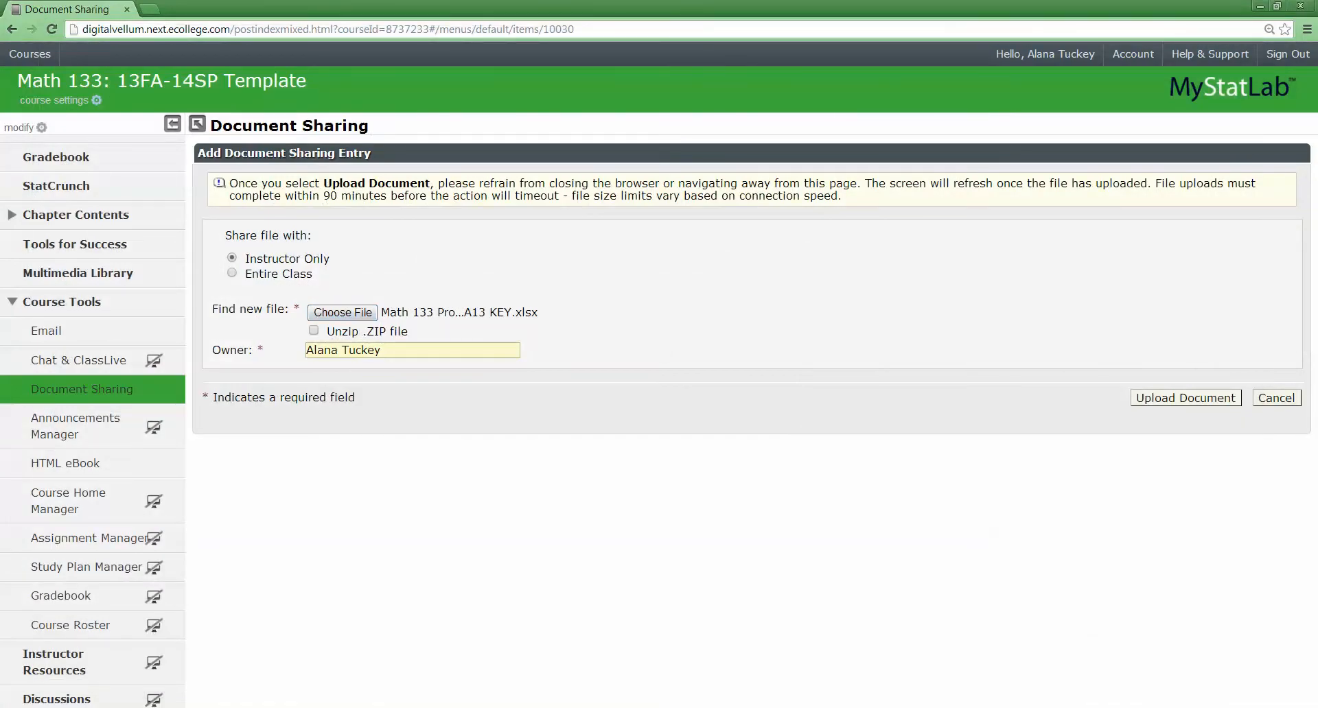
pyautogui.click(1185, 398)
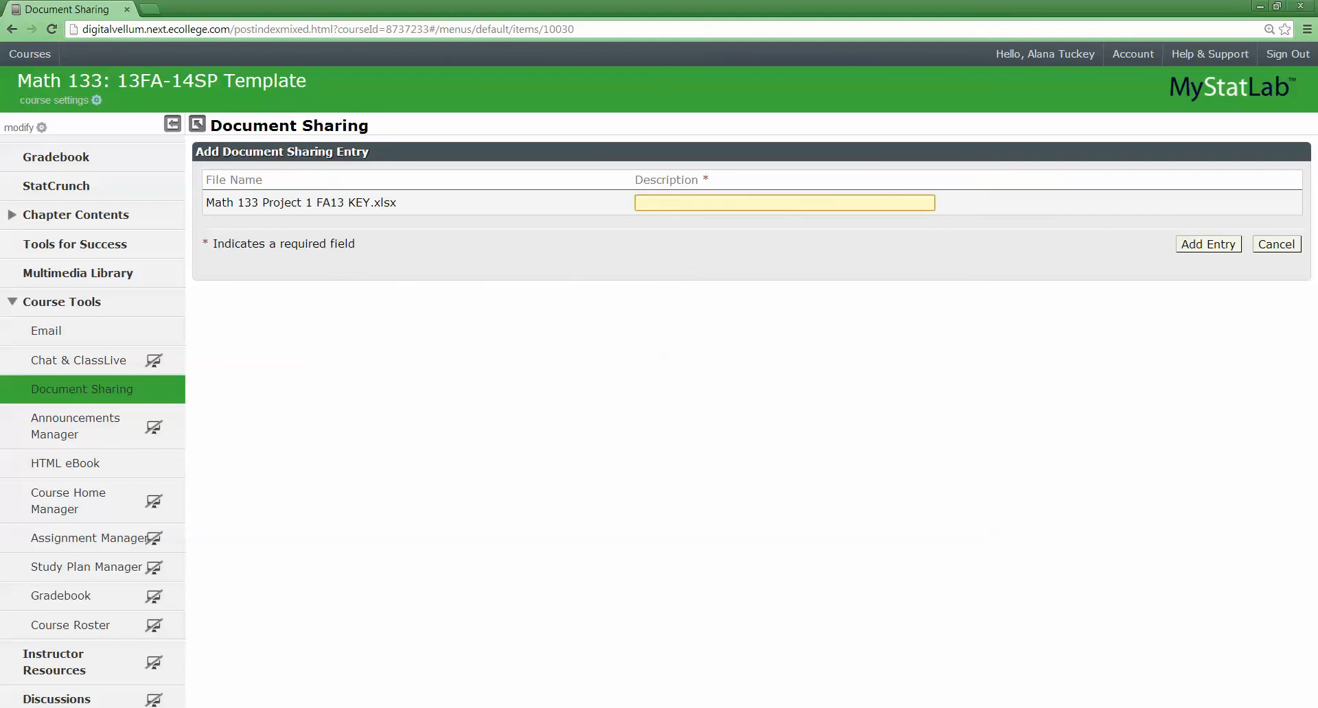
# - Describe the entry as Jane Smith's Ch 2 Assignment with a note 'Professor!! You're awesome!'
pyautogui.write('Jane Sm')
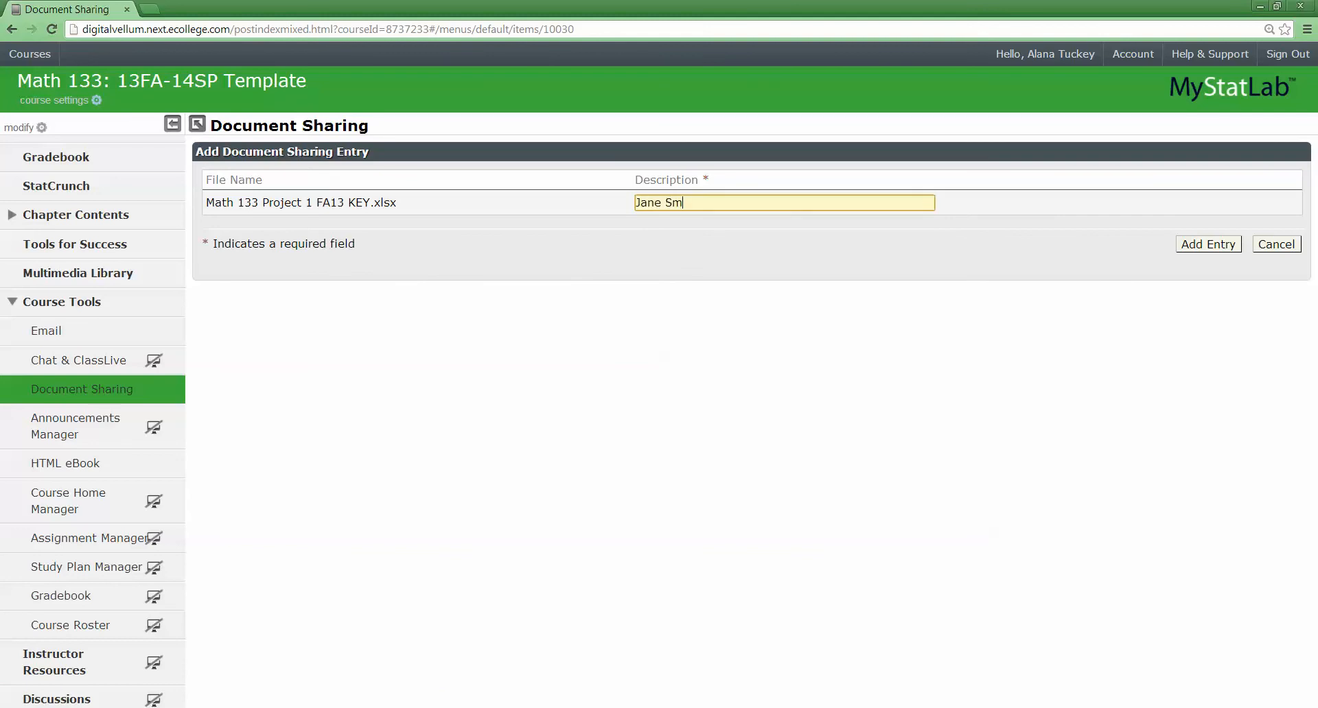
pyautogui.write("ith's Ch")
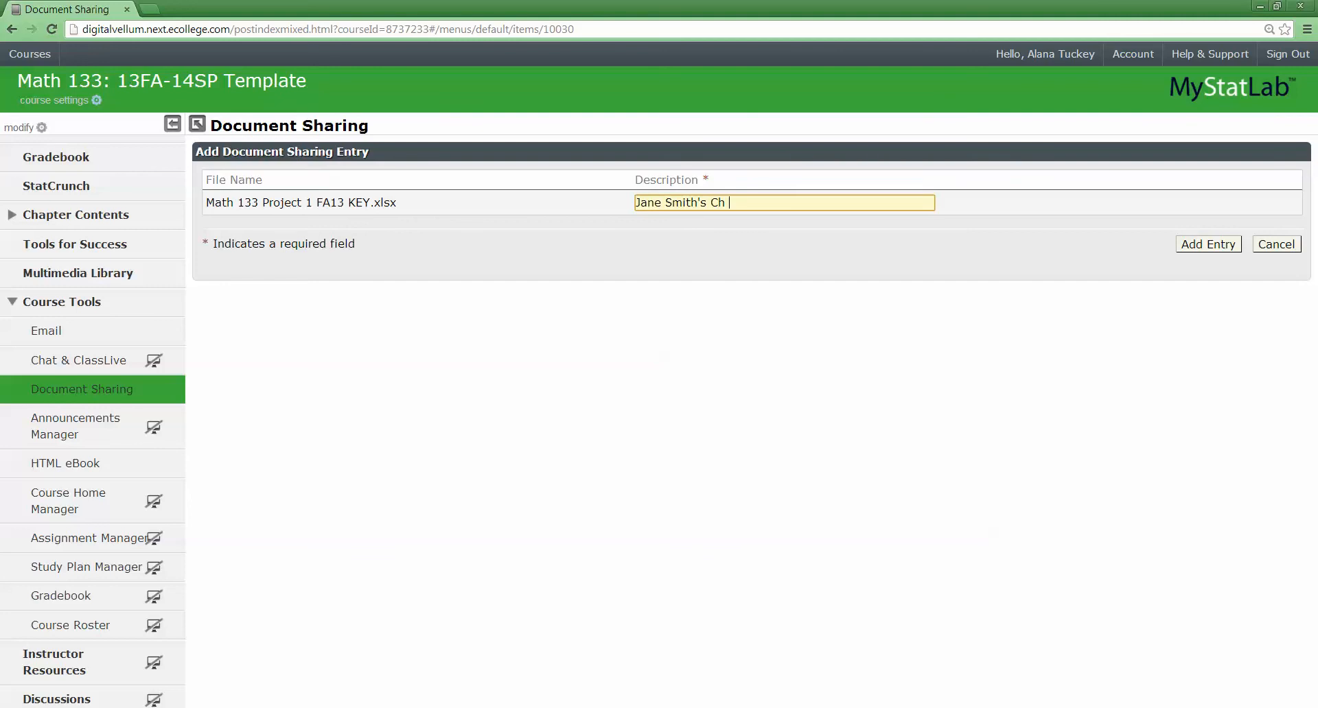
pyautogui.write('2')
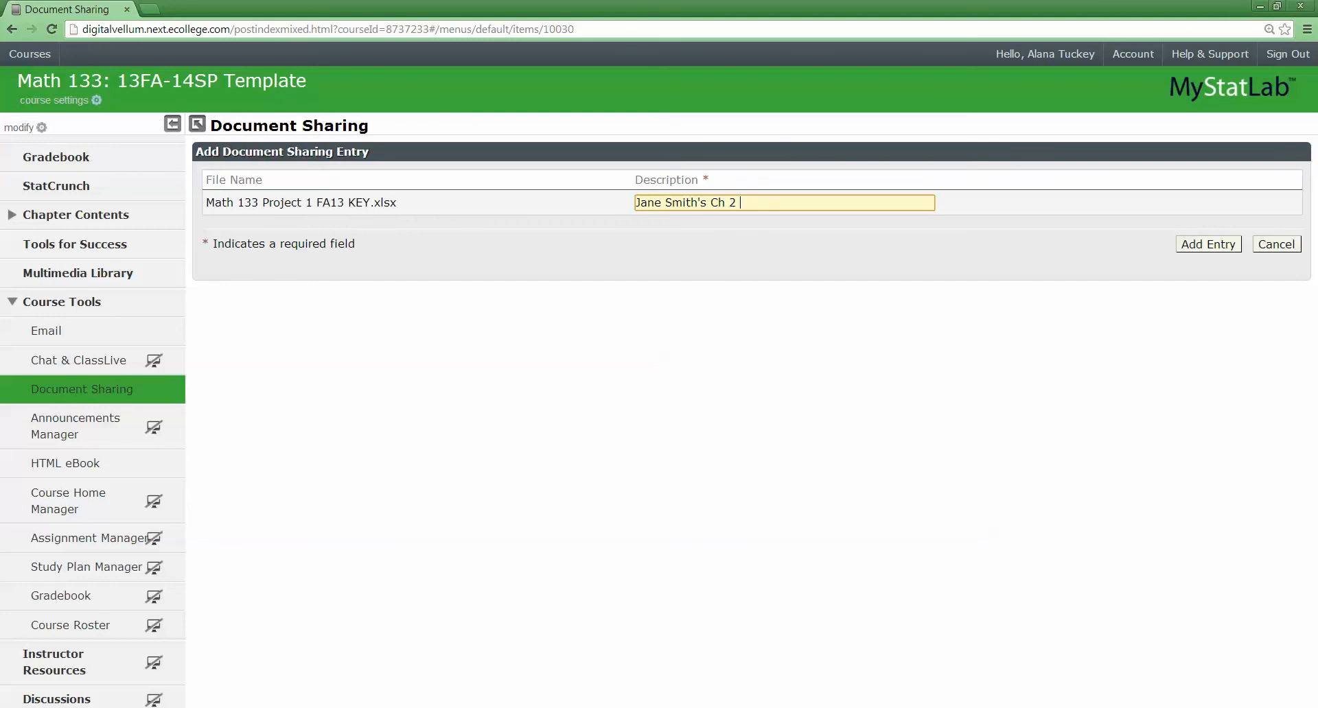
pyautogui.press('Backspace')
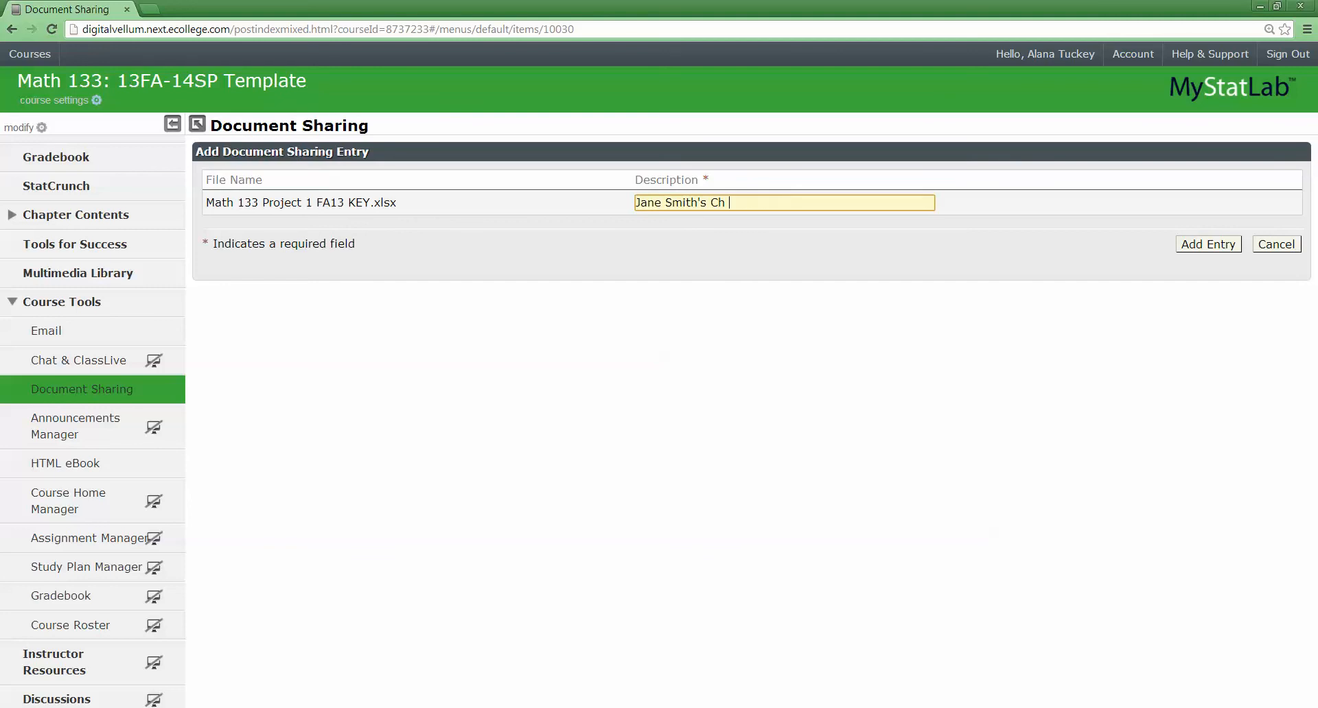
pyautogui.write('2 As')
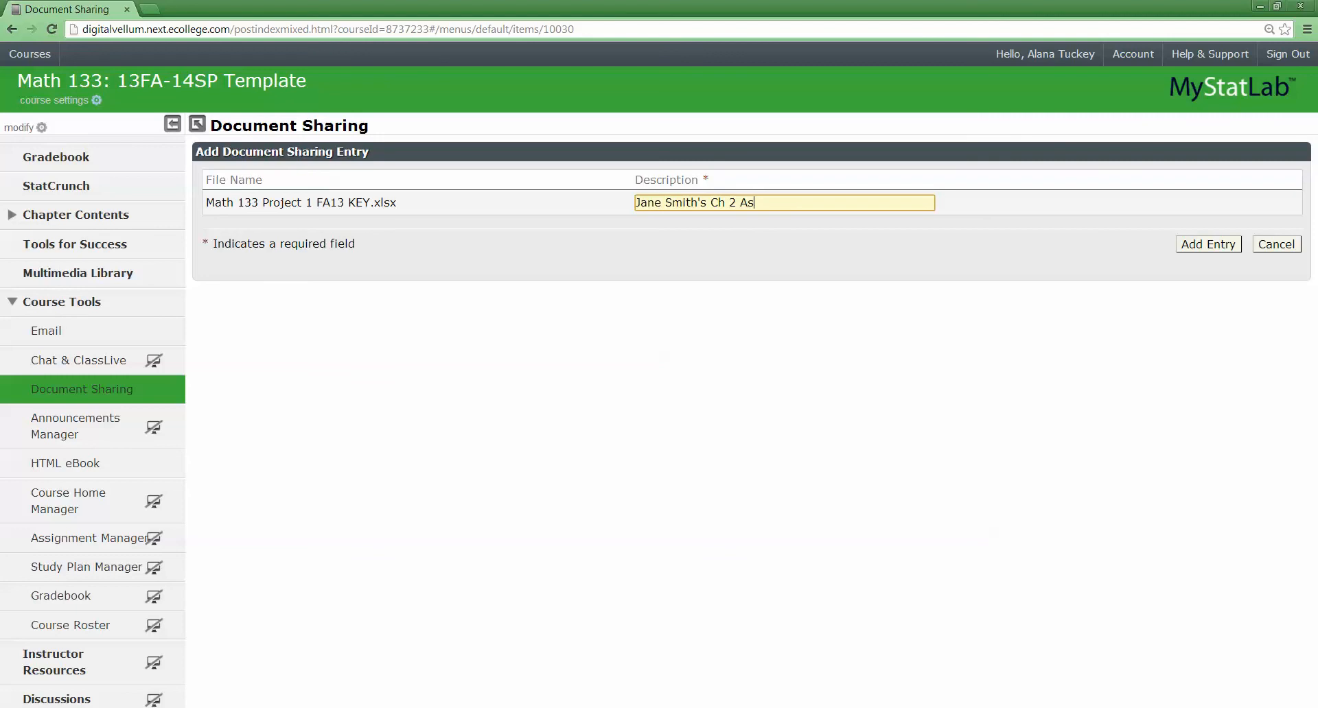
pyautogui.write('signmen')
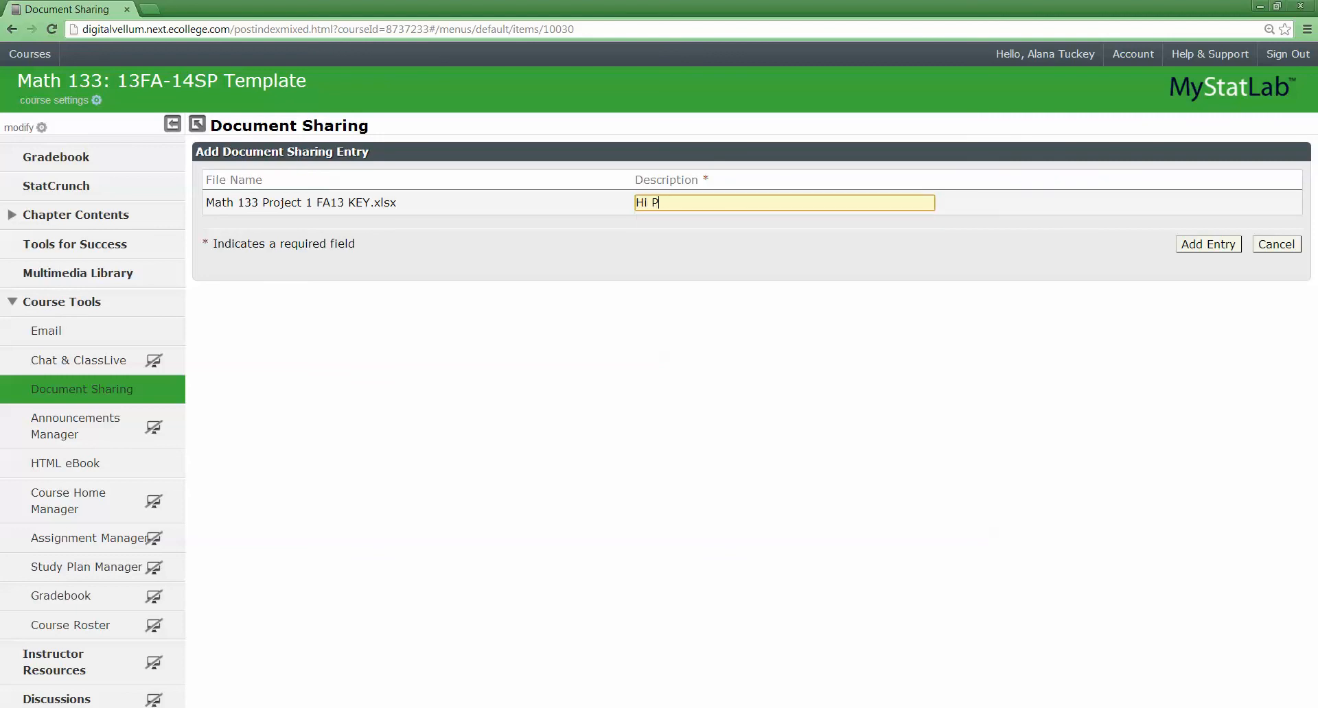
pyautogui.write('rofessor')
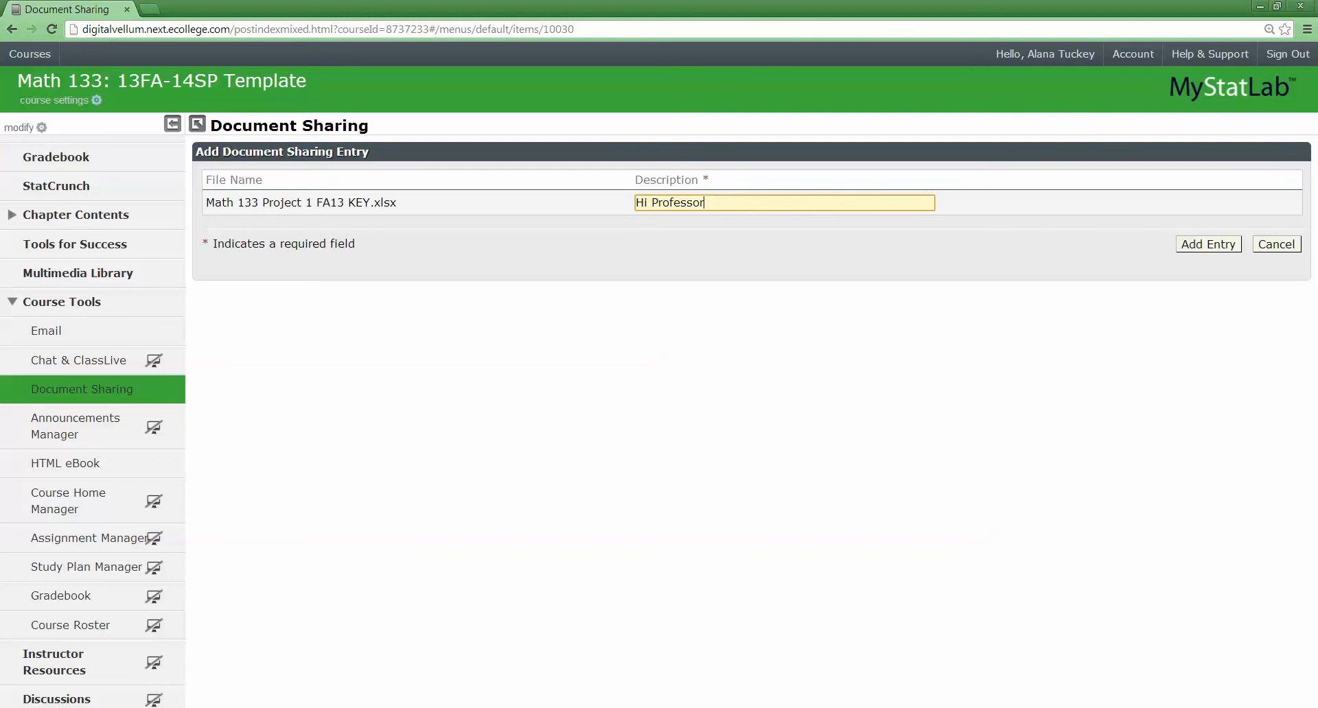
pyautogui.write("!! You're aw")
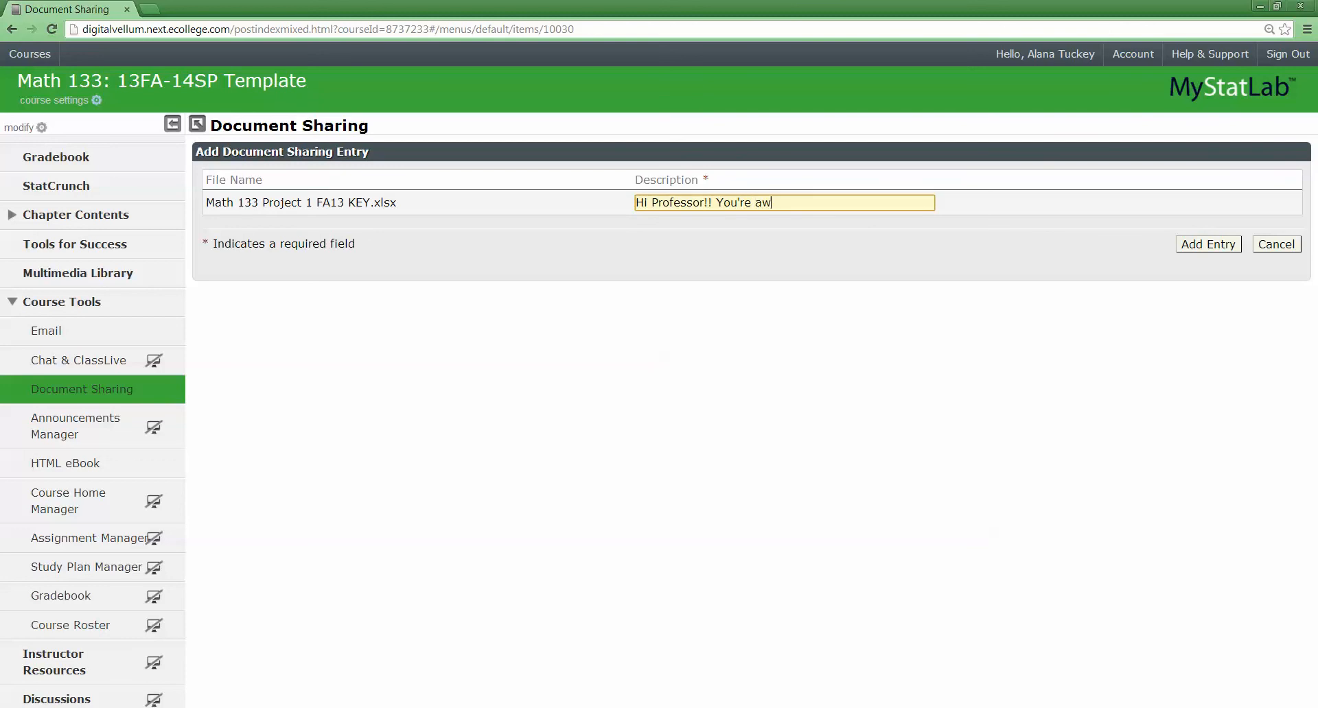
pyautogui.write('esome!')
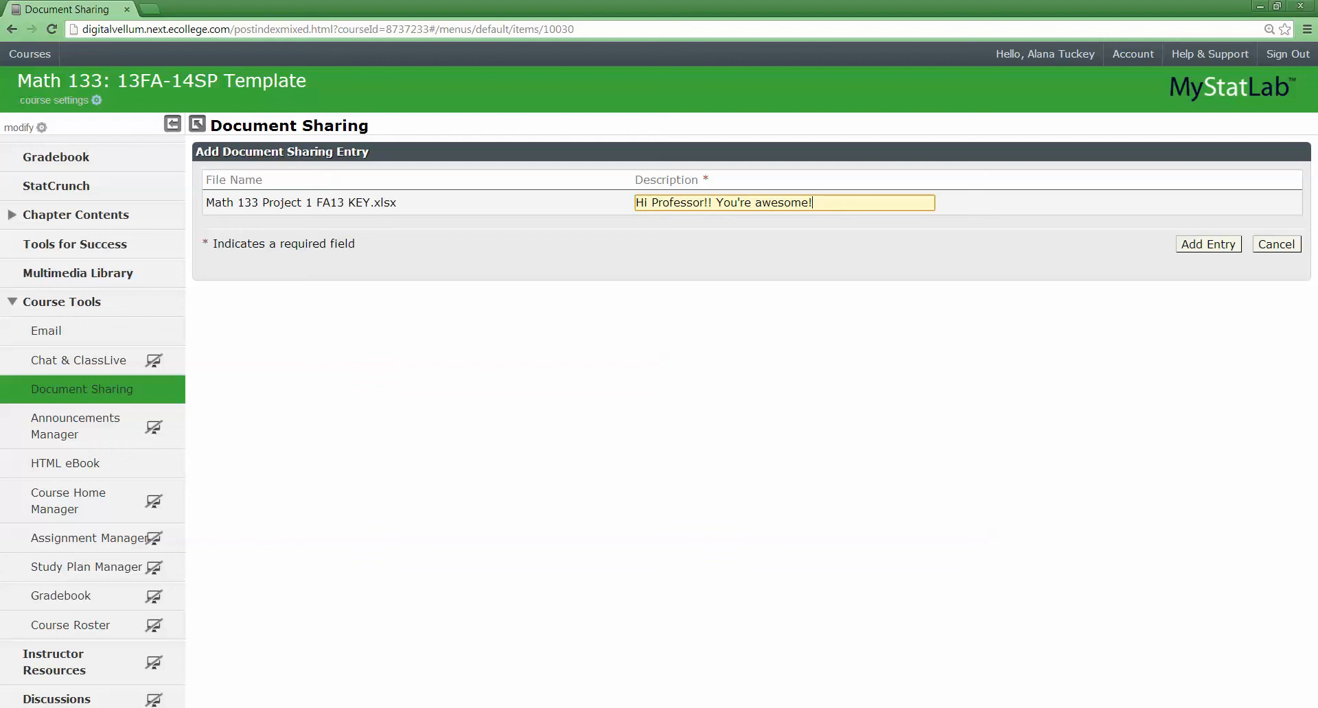
# - Label it 'Jane Smith's Ch 2 Excel' and add the shared file entry
pyautogui.write('Jan')
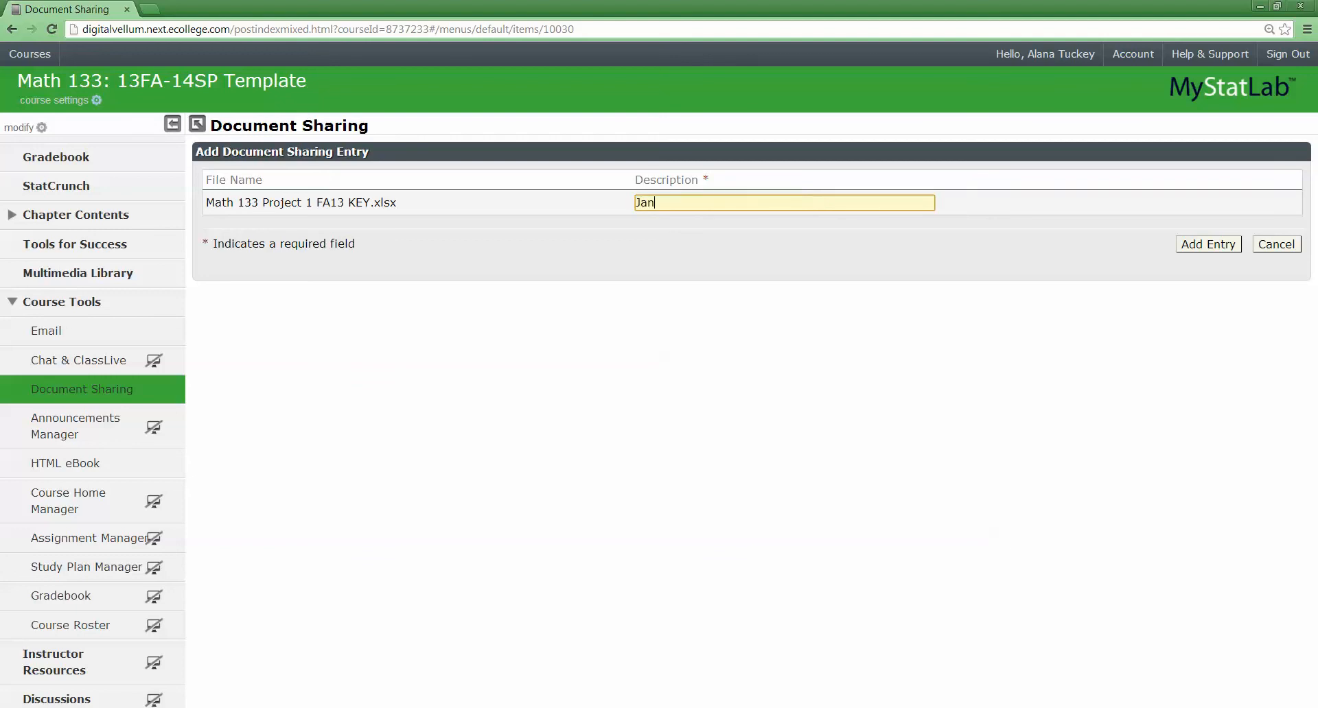
pyautogui.write('e Smith')
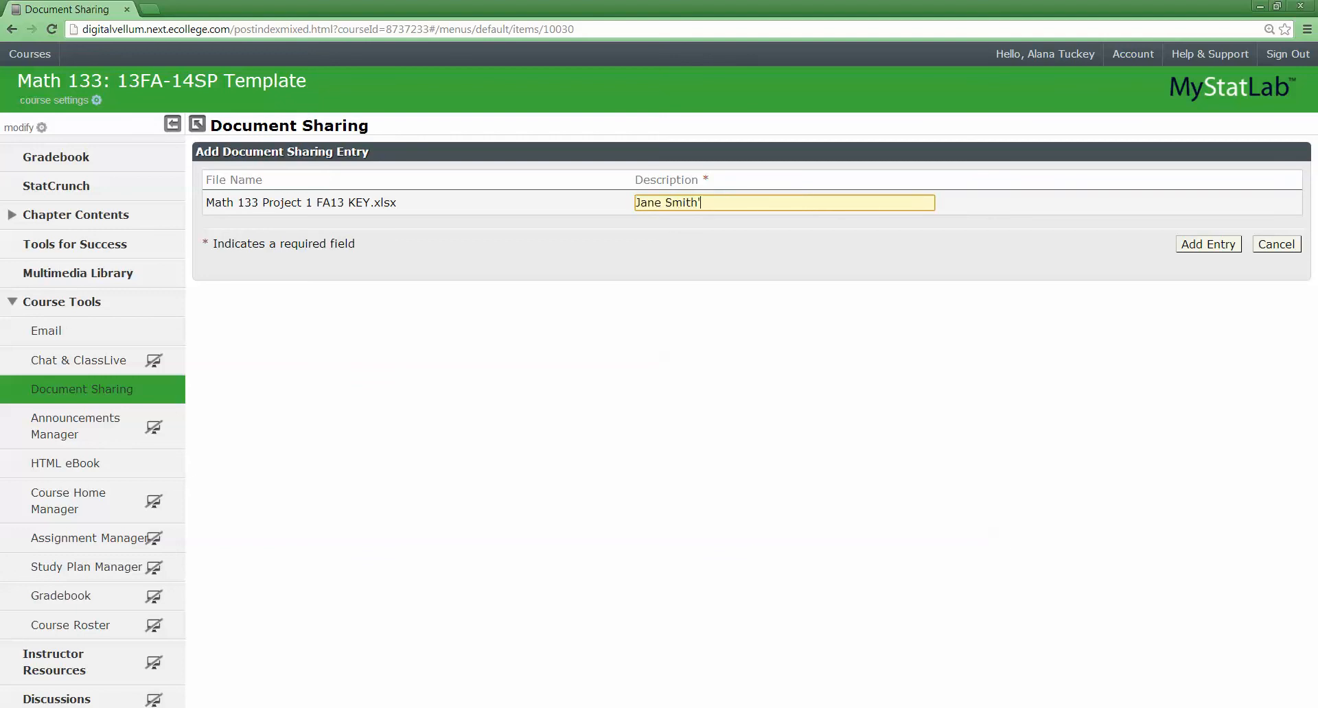
pyautogui.write("'s Ch")
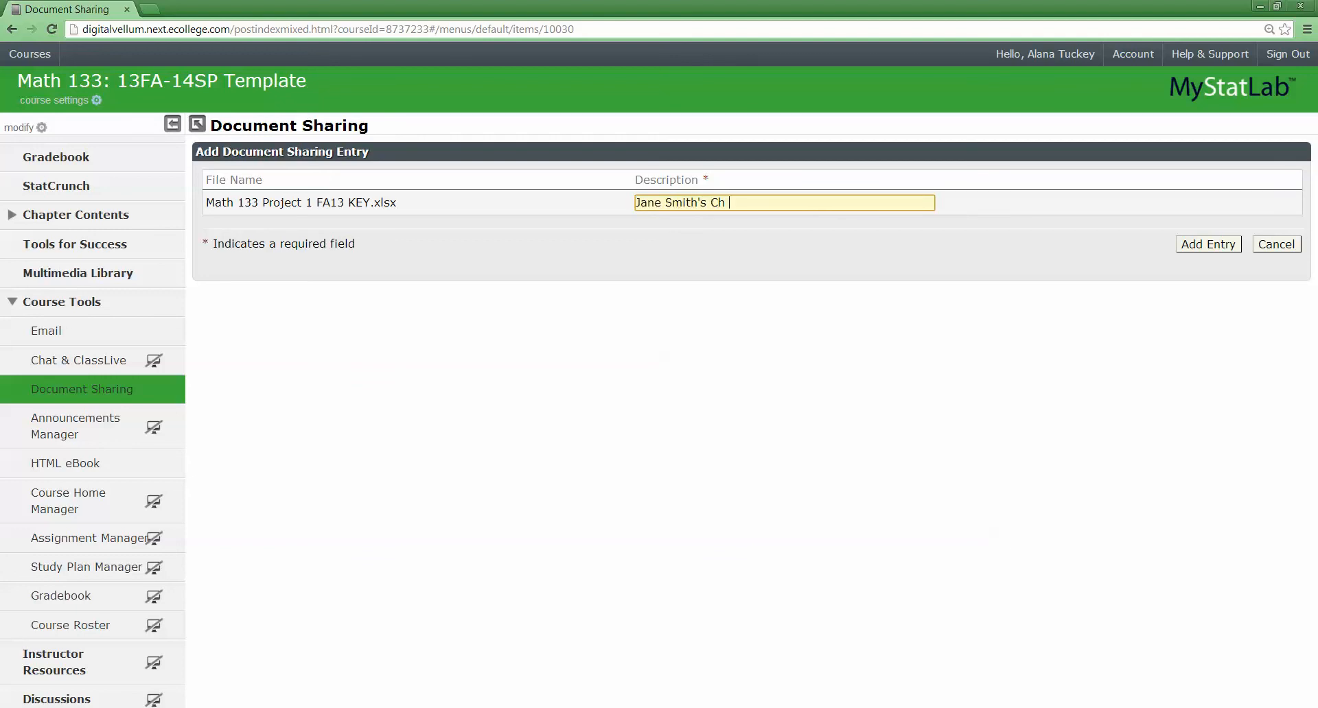
pyautogui.write('2 Excel')
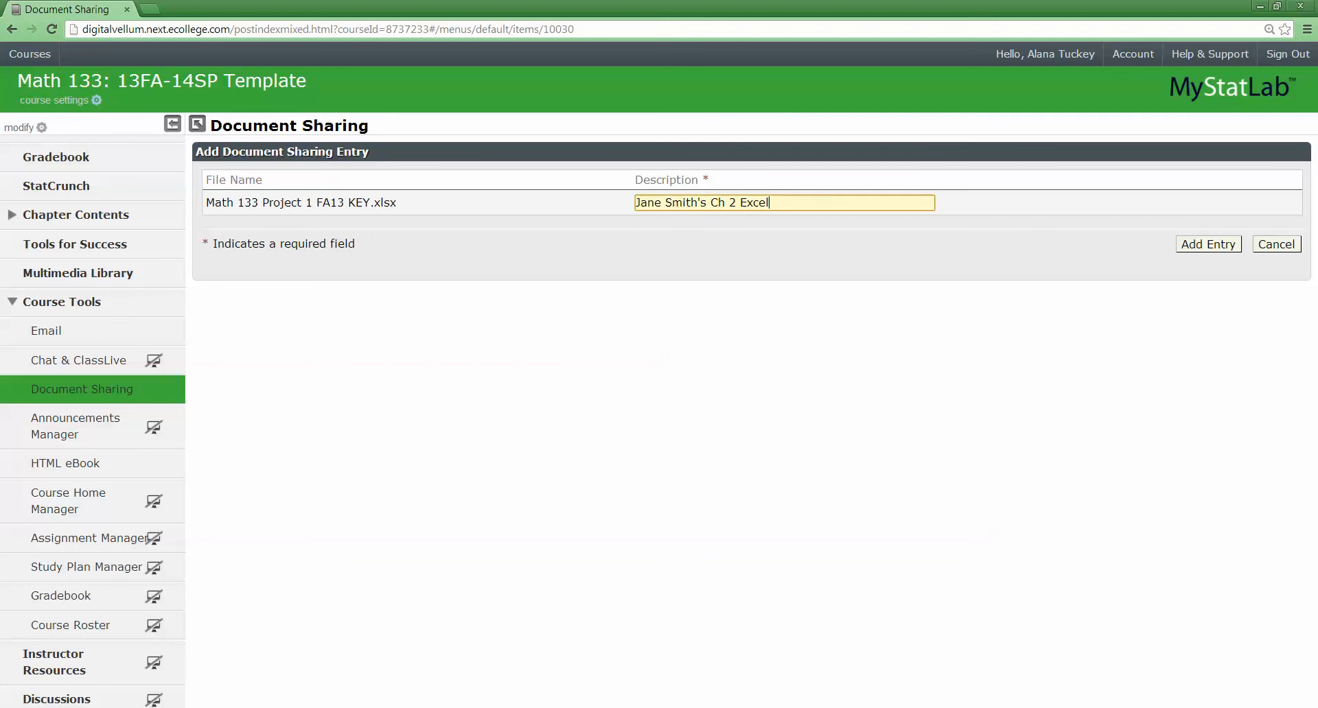
pyautogui.click(1207, 244)
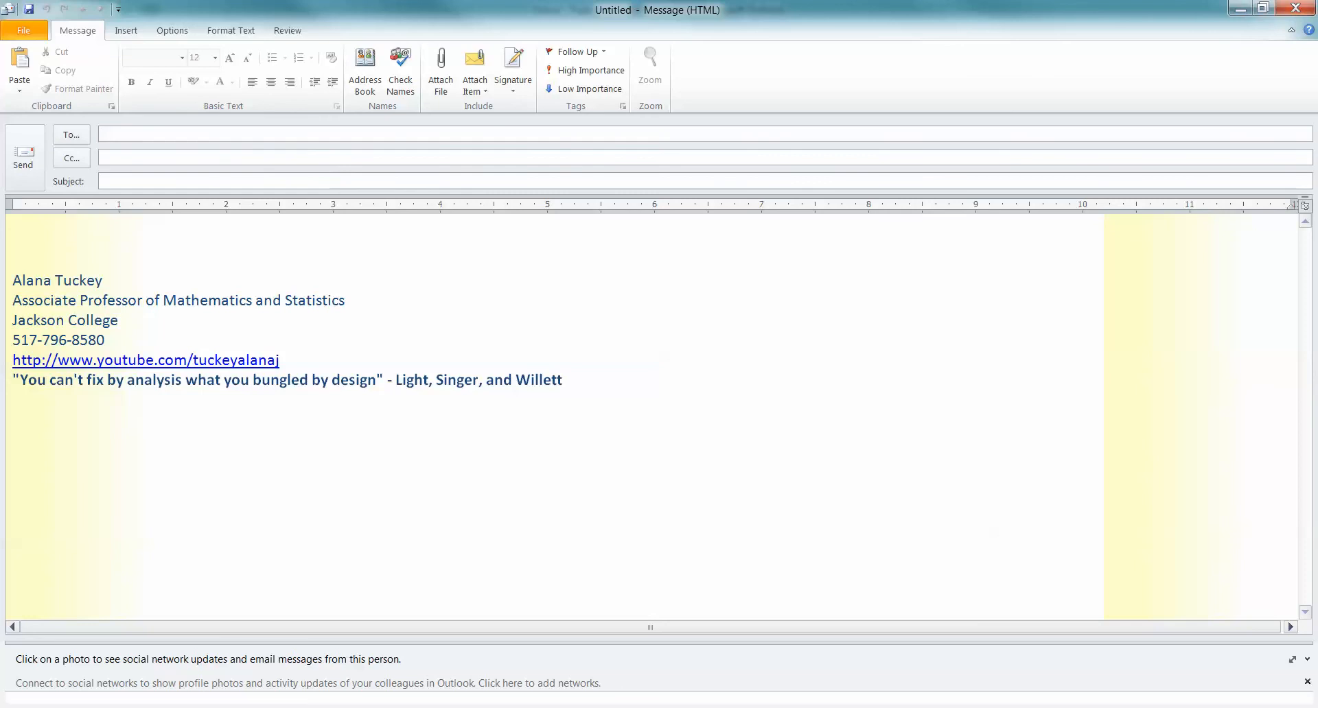
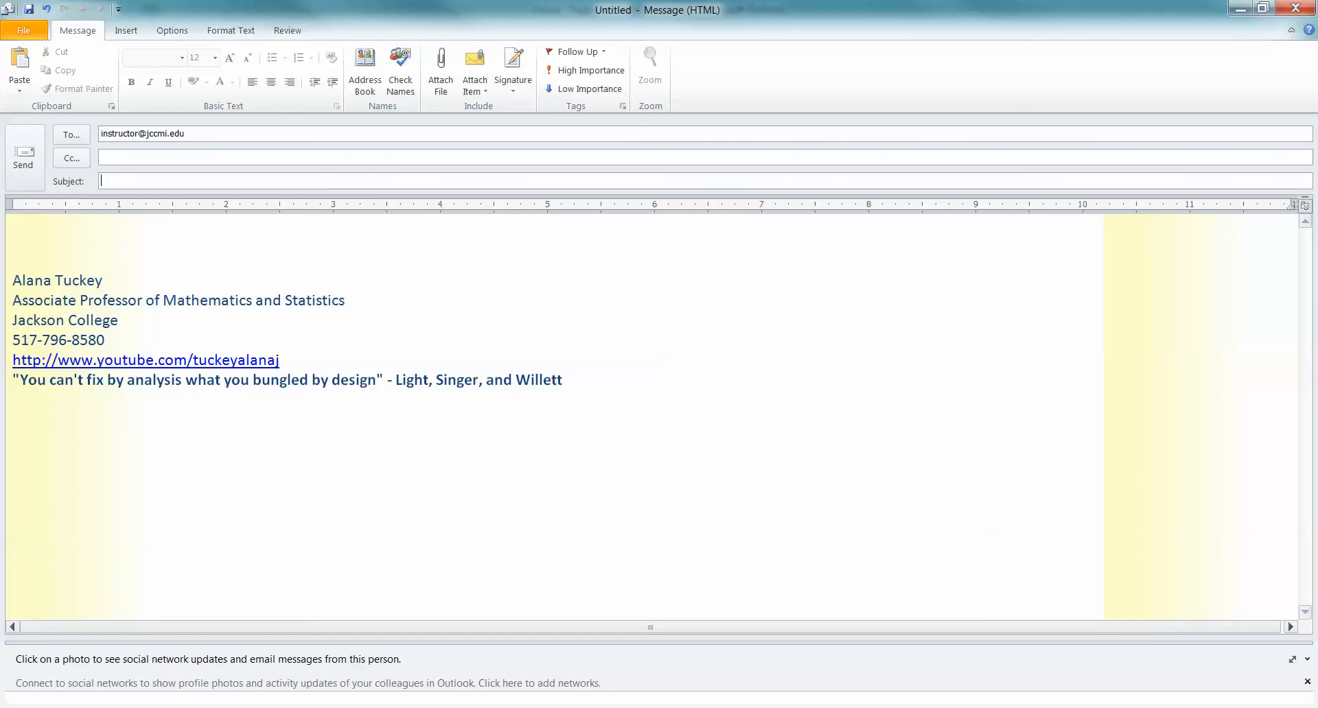
pyautogui.write('Jane Smith')
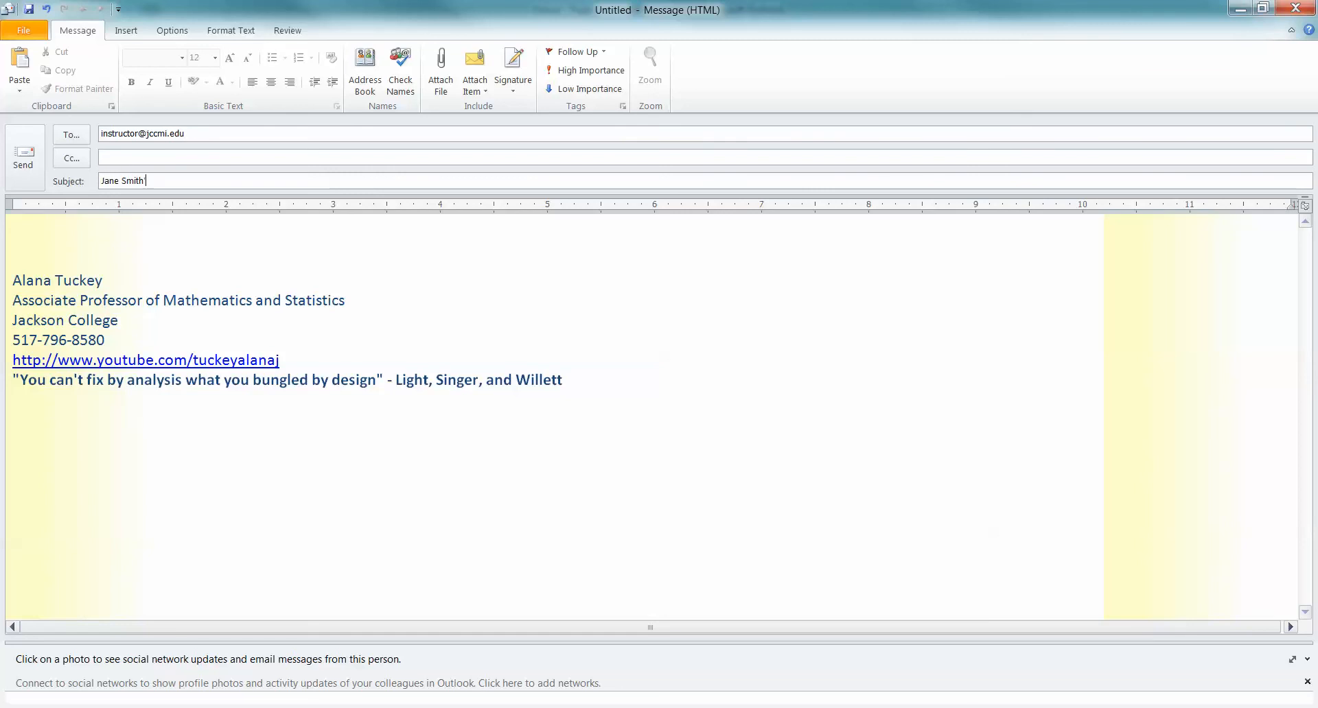
pyautogui.write("'s Chapter 2 Excel")
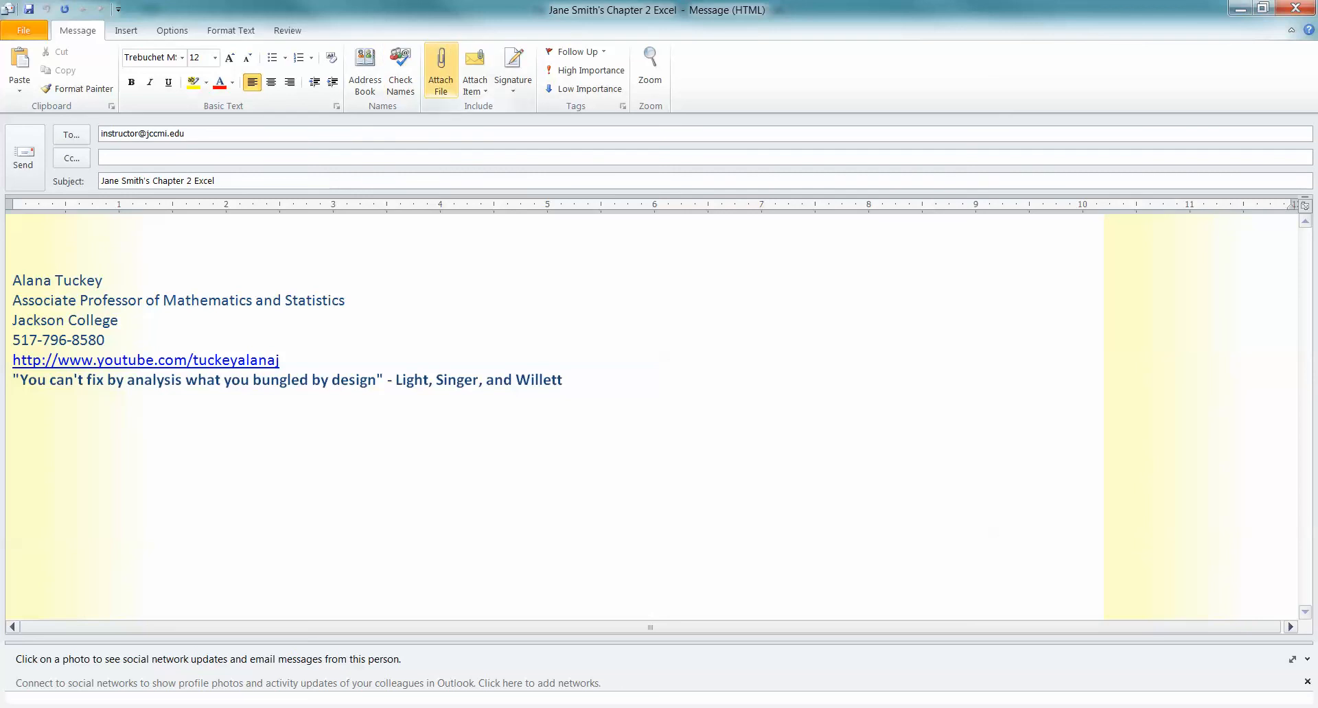
# - Attach Math 133 Project 1 FA13 KEY.xlsx to the Outlook message
pyautogui.click(440, 72)
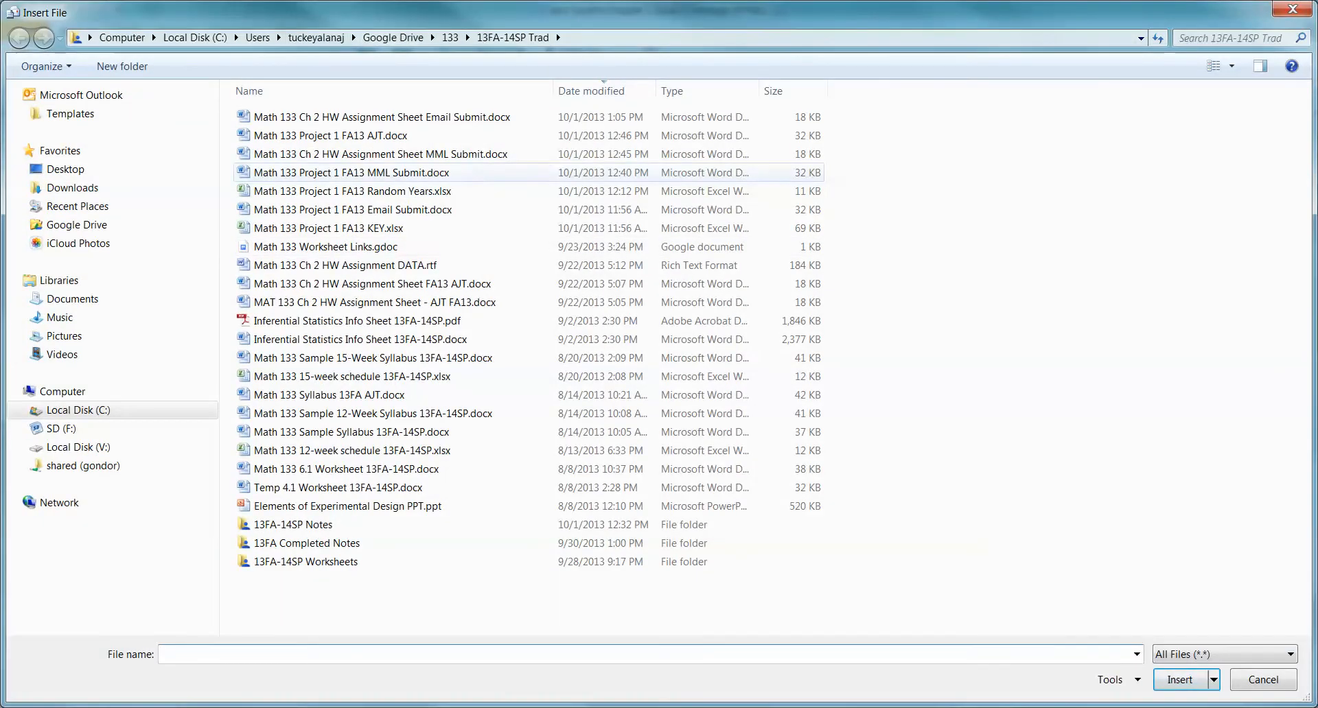
pyautogui.click(1181, 679)
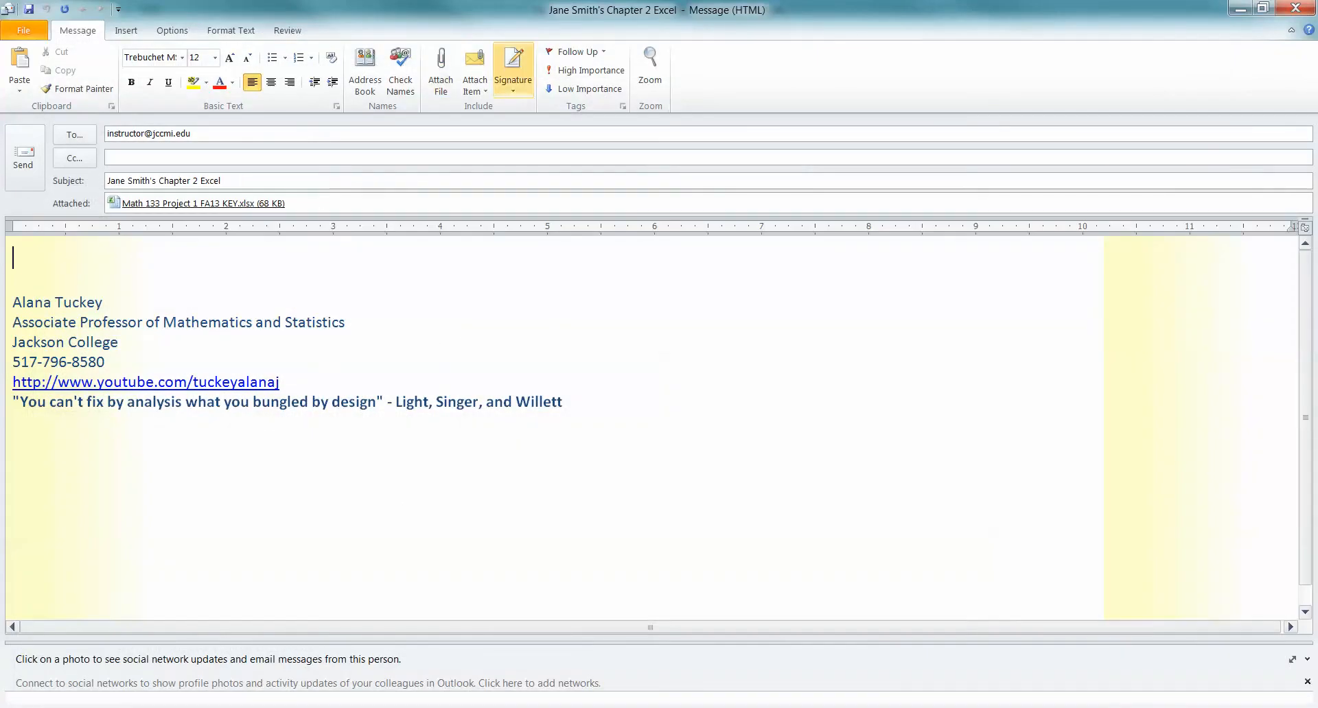
pyautogui.moveTo(512, 69)
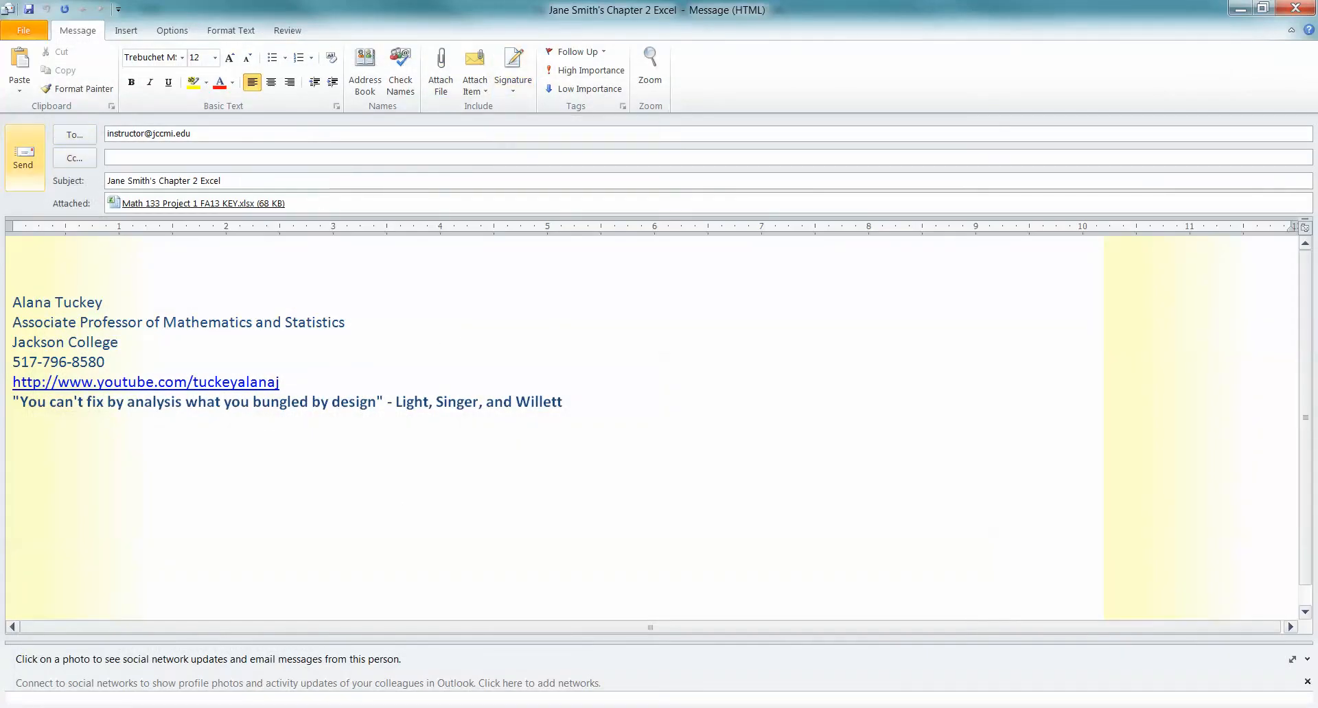
pyautogui.moveTo(439, 69)
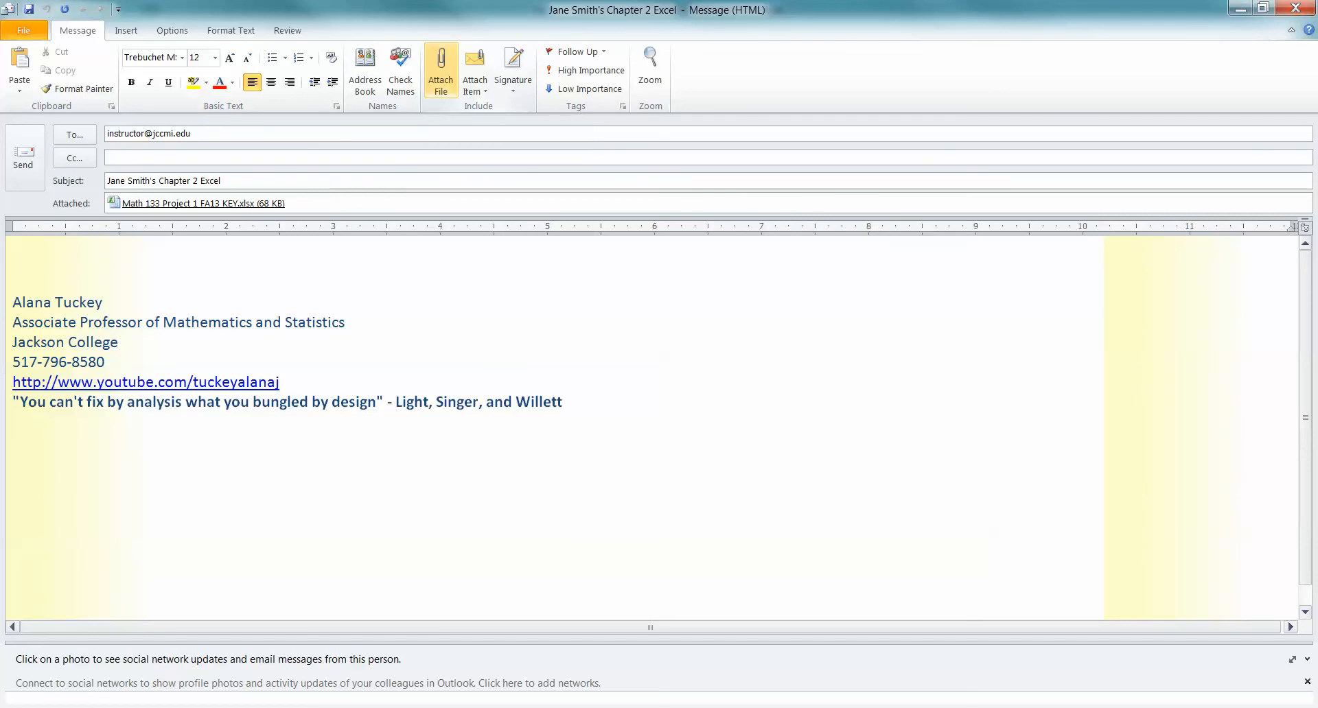
pyautogui.moveTo(439, 70)
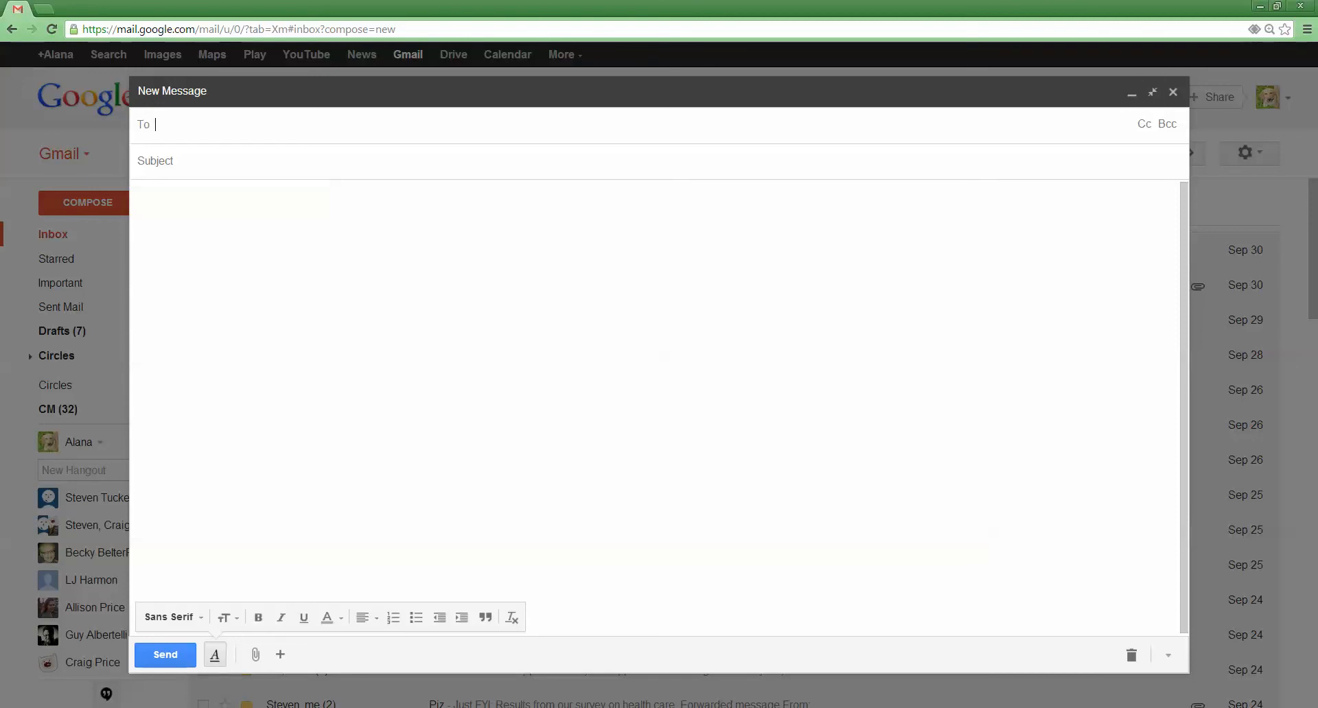
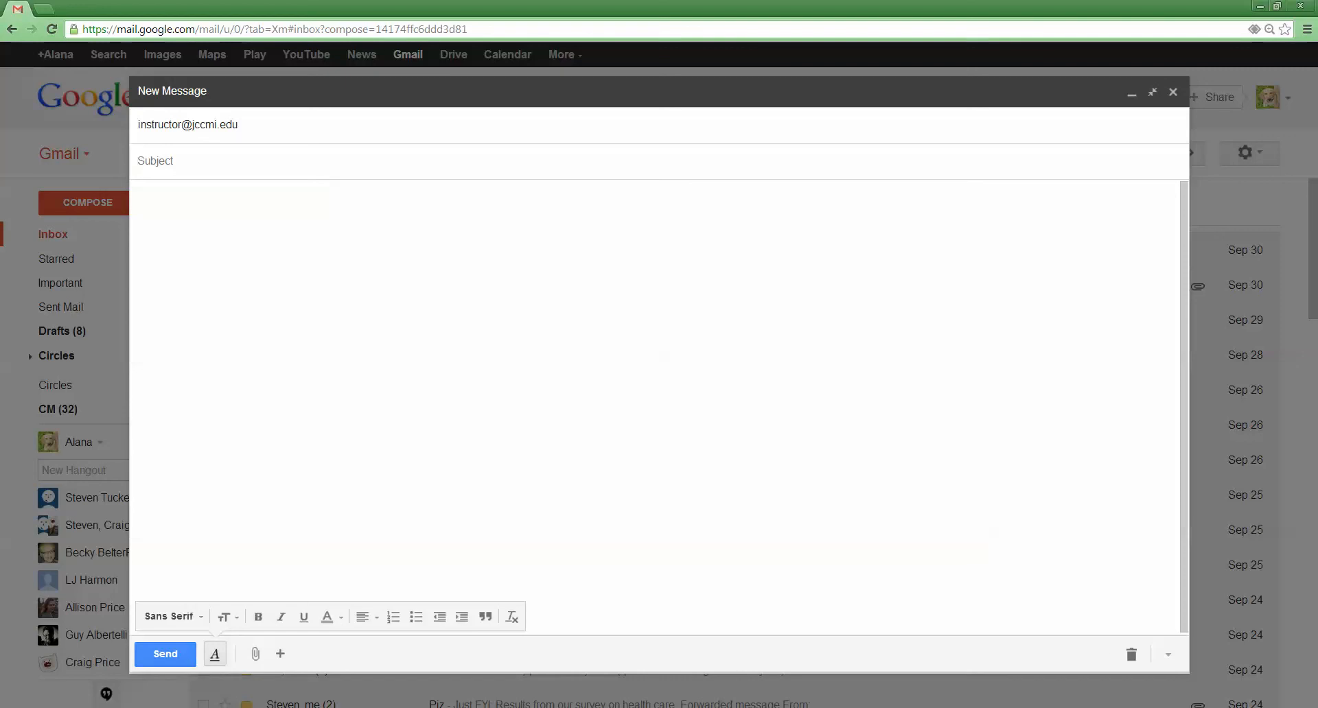
pyautogui.write('Jane')
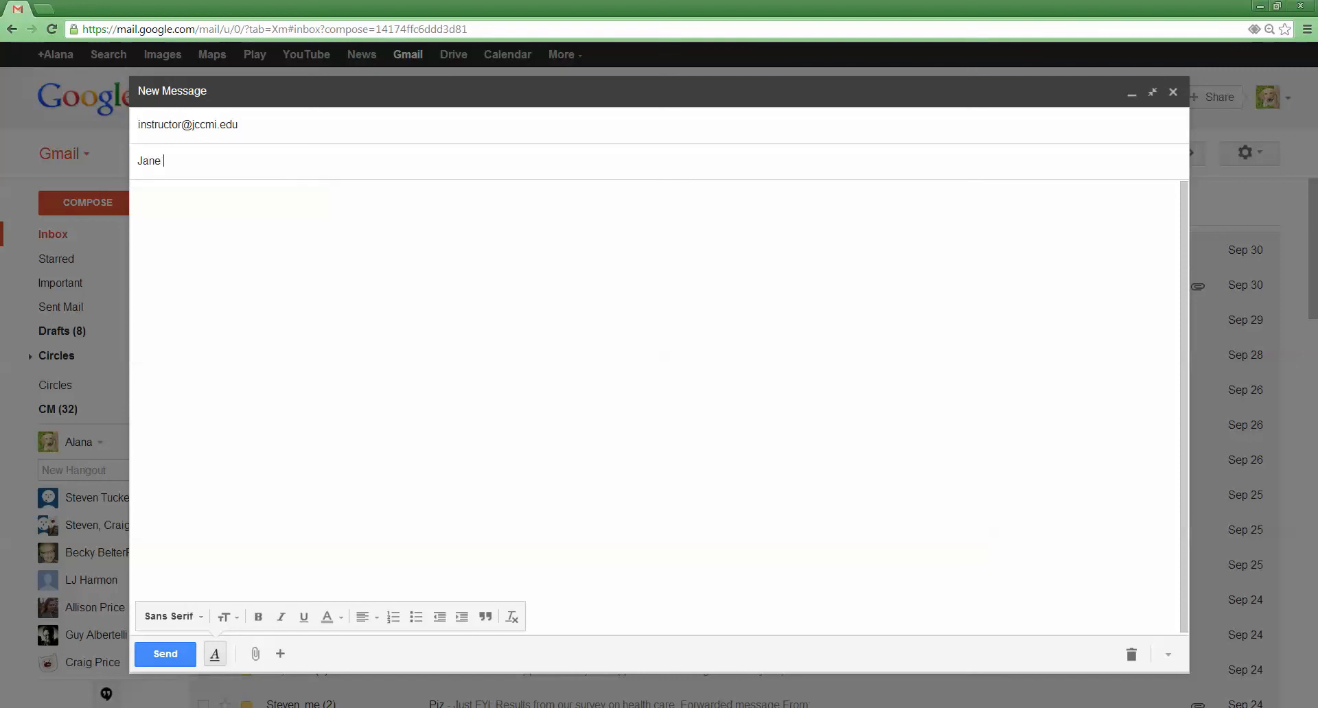
pyautogui.write('Smith')
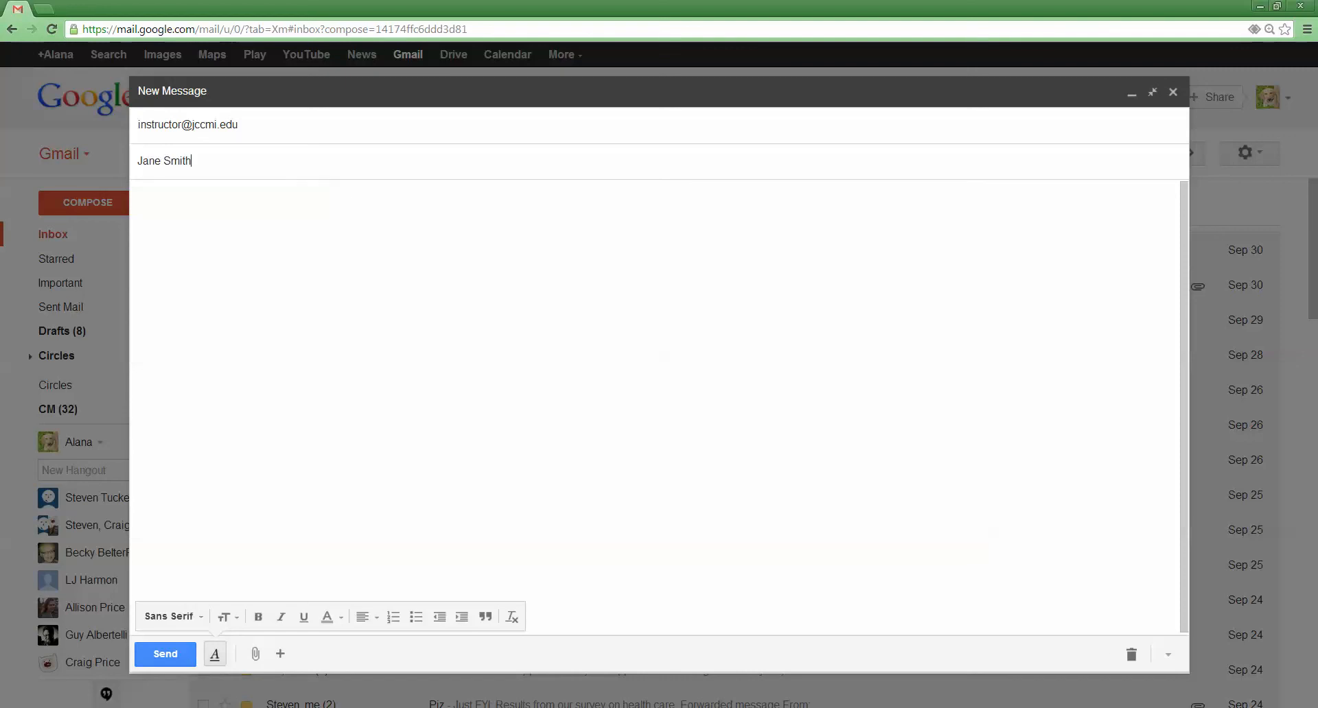
pyautogui.write("'s Ch 2")
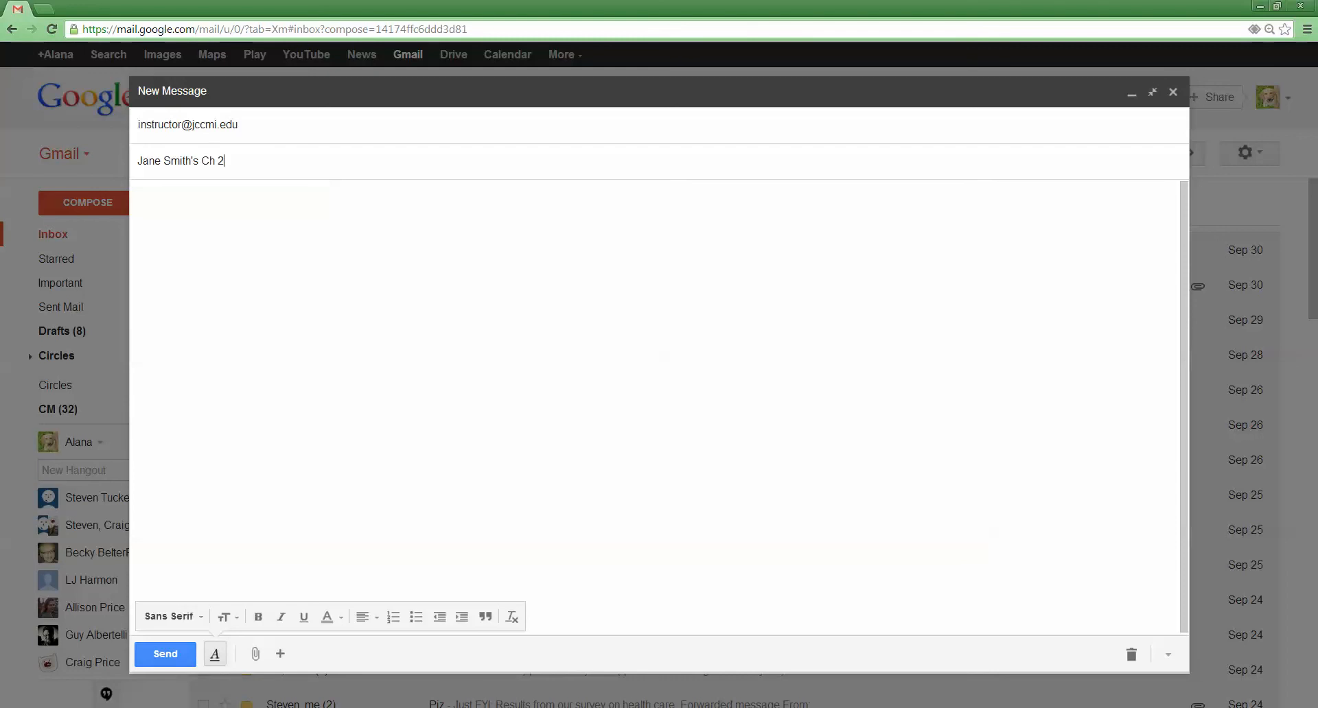
pyautogui.write('Excel')
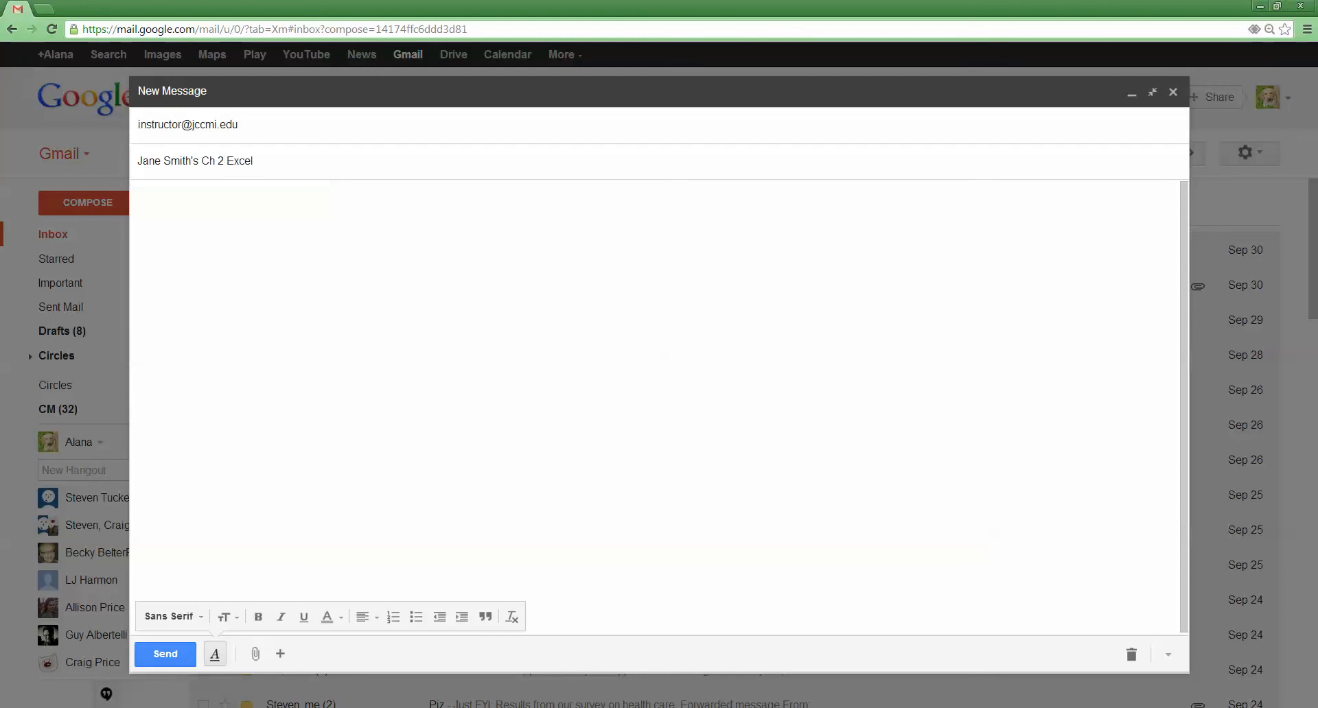
pyautogui.write('Hi the')
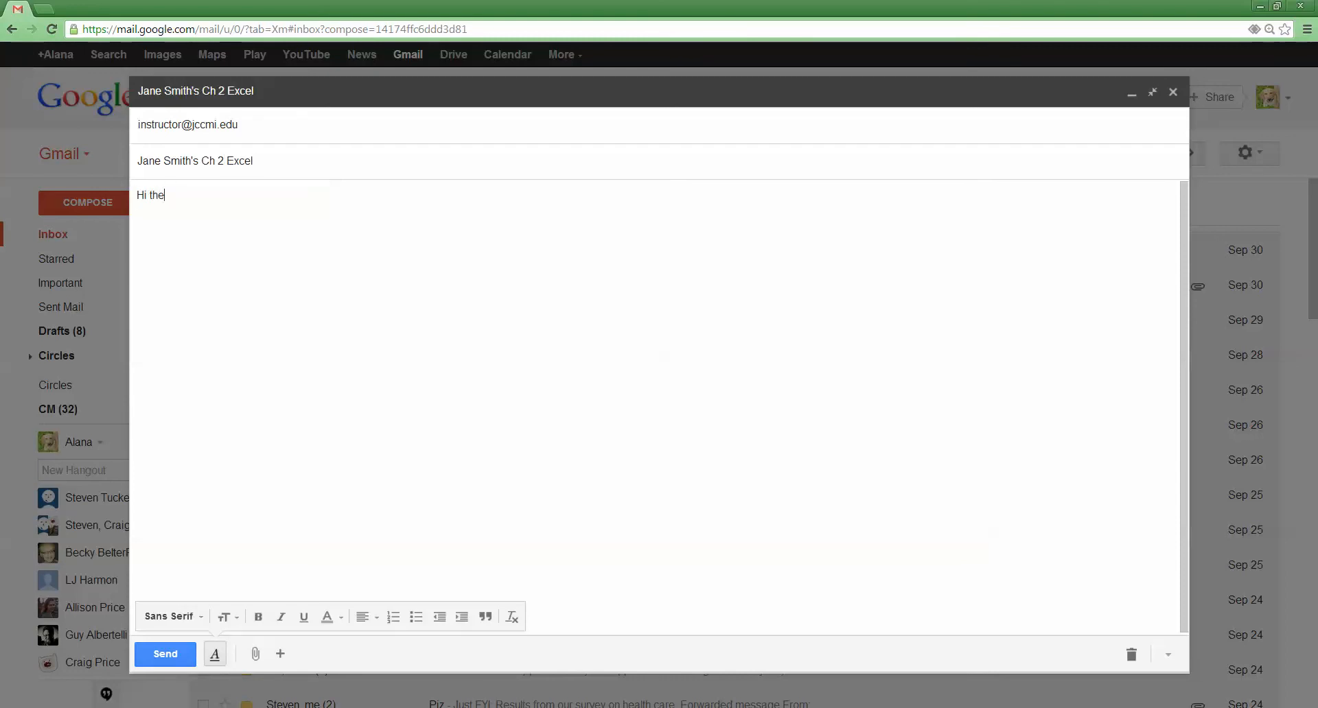
pyautogui.write('re :)')
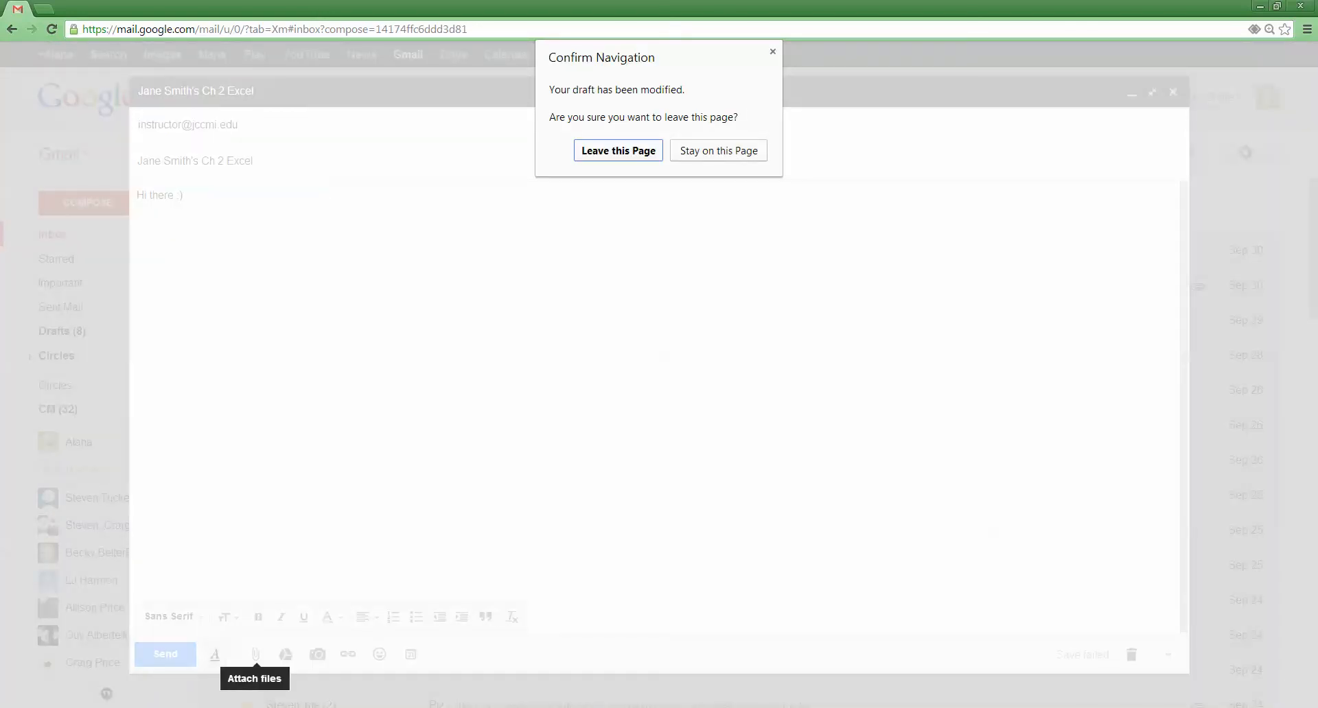
# - Stay on the page and dismiss the expired-connection error to keep the draft
pyautogui.click(616, 151)
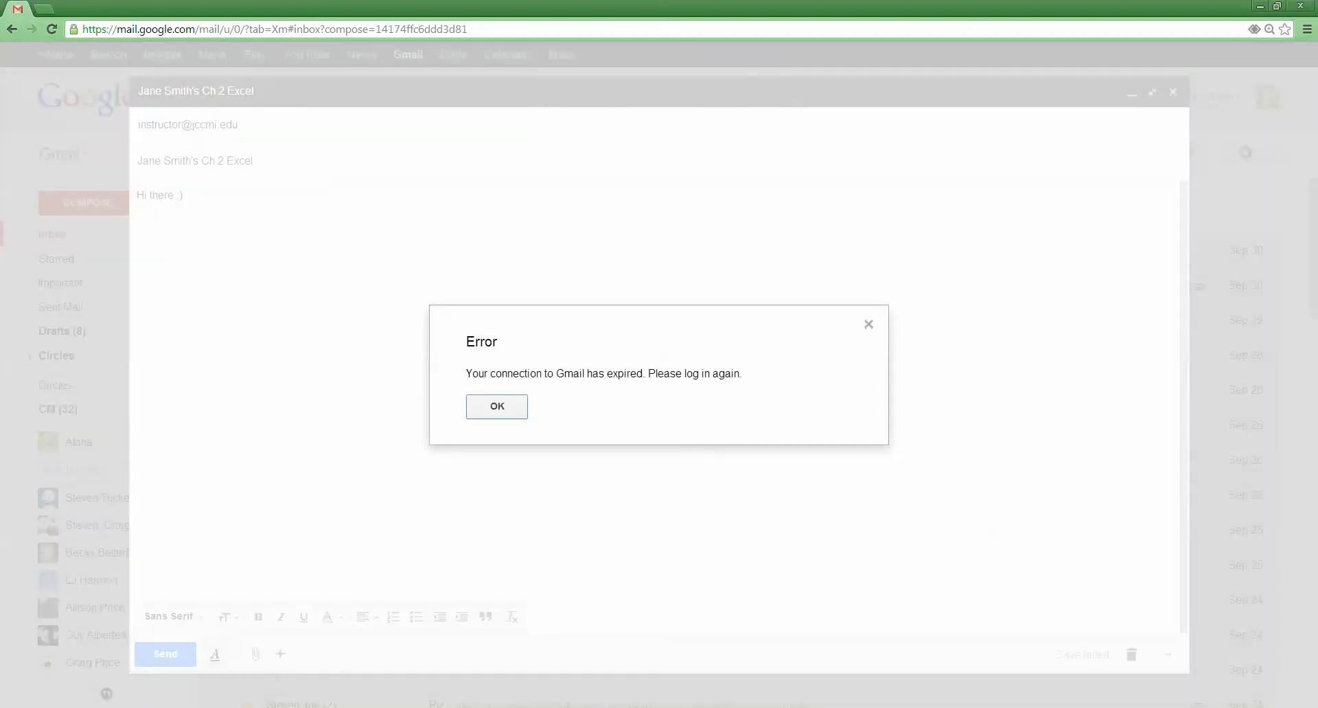
pyautogui.click(495, 406)
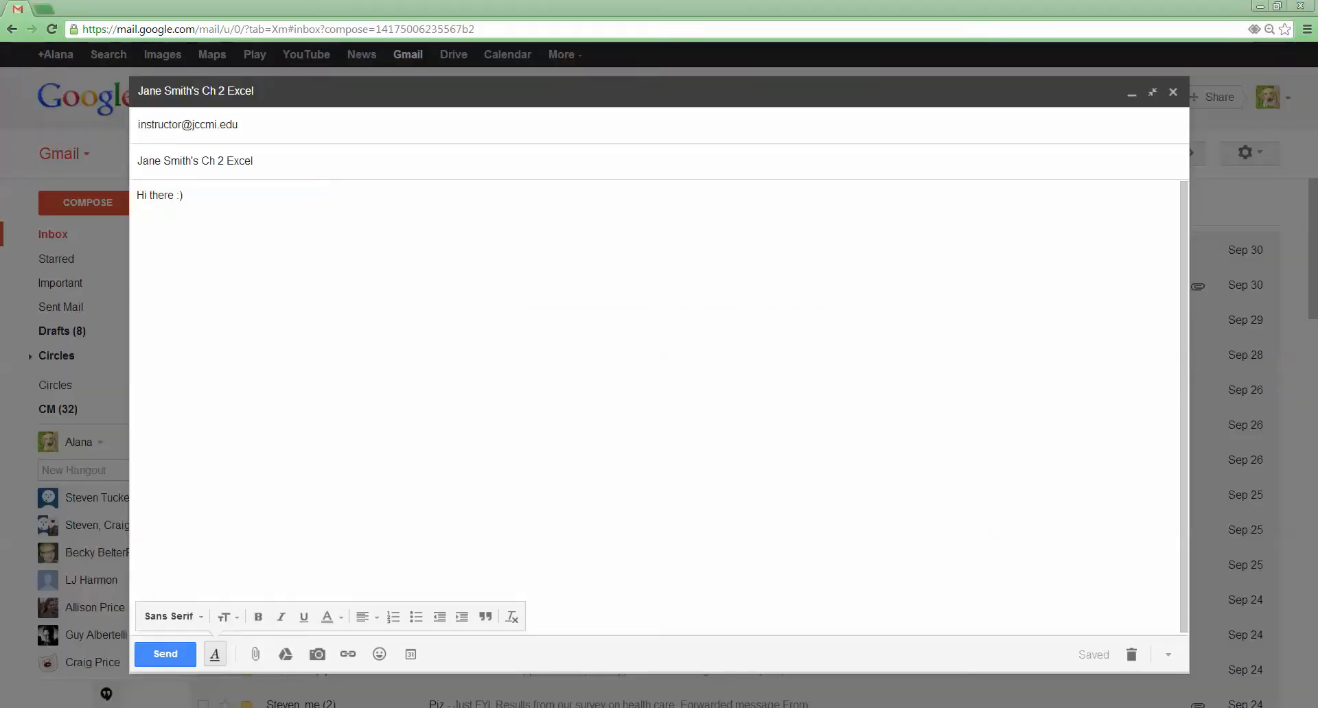
pyautogui.moveTo(255, 653)
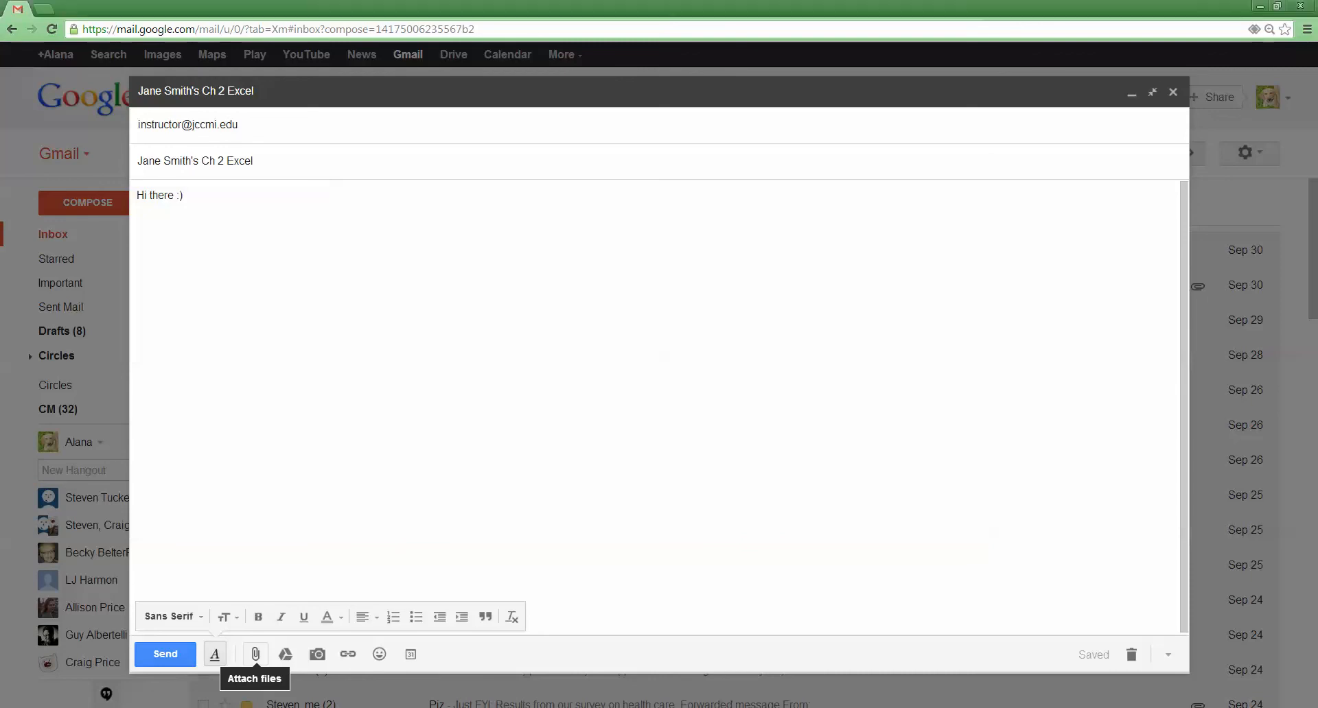
# - Attach Math 133 Project 1 FA13 KEY.xlsx to the Gmail draft
pyautogui.click(256, 653)
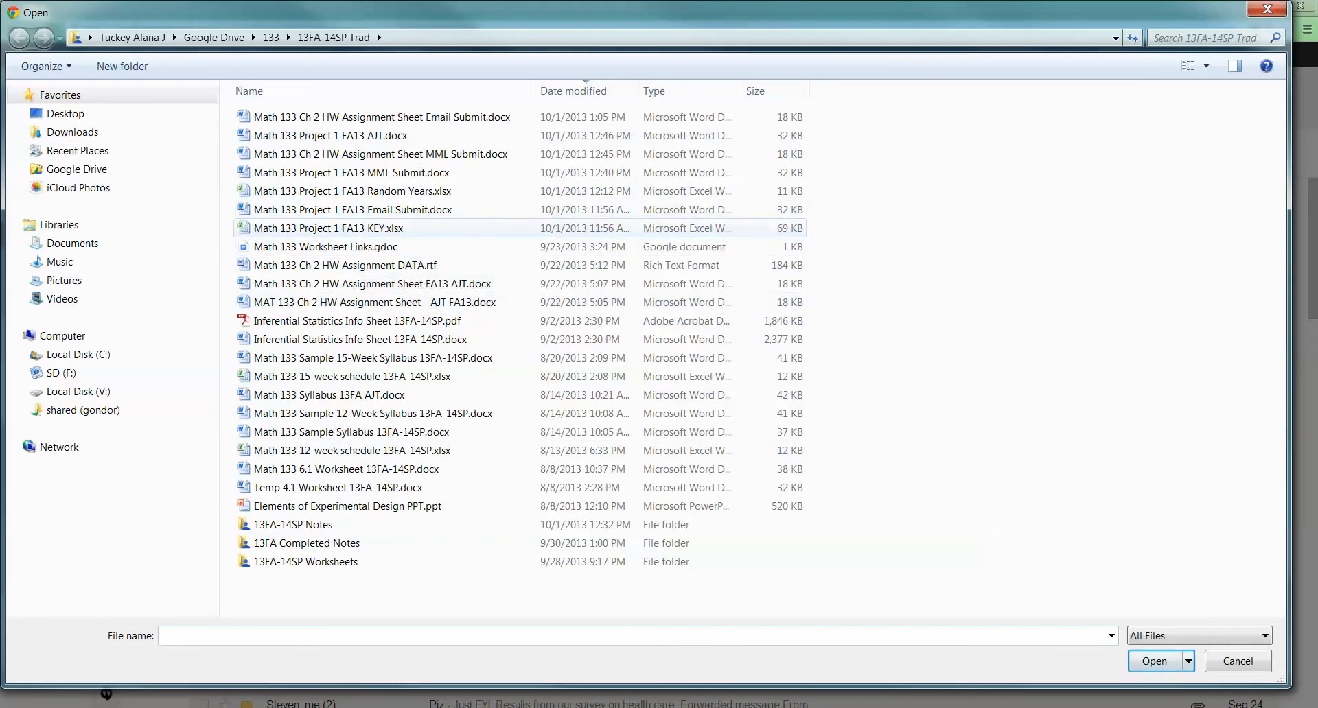
pyautogui.click(1154, 662)
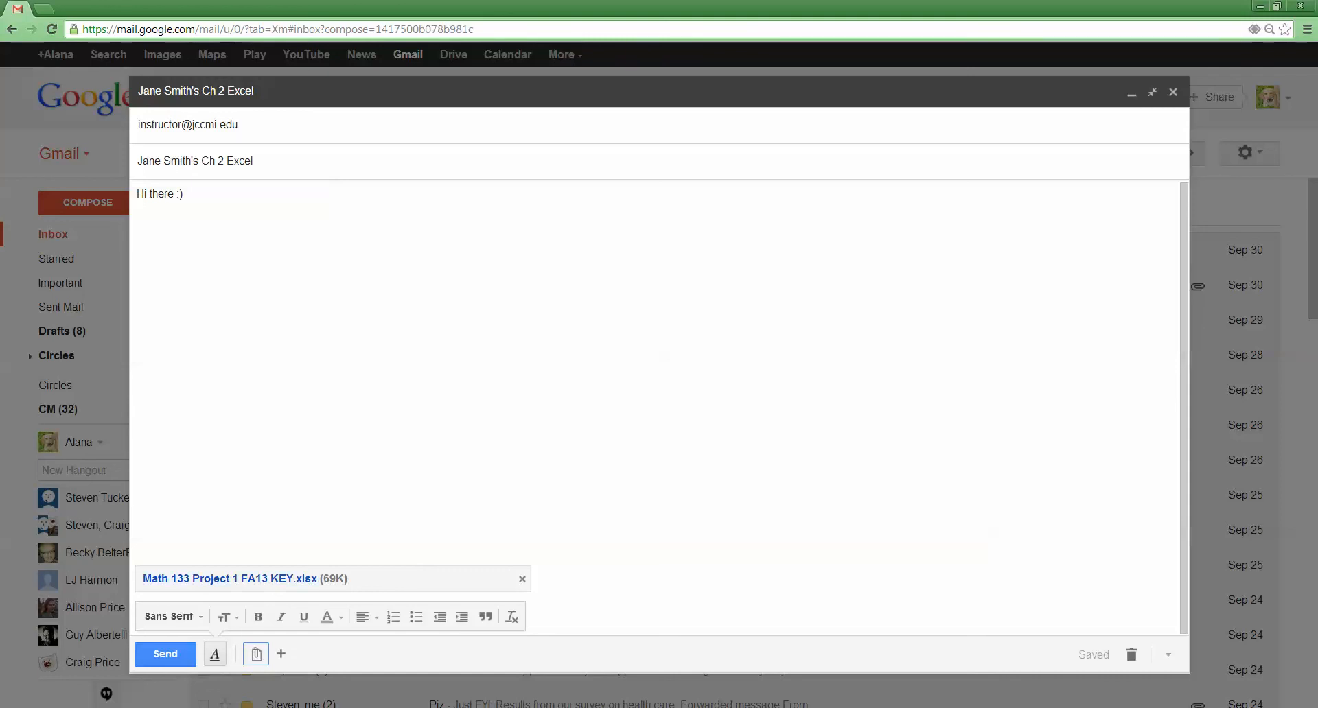
pyautogui.moveTo(165, 654)
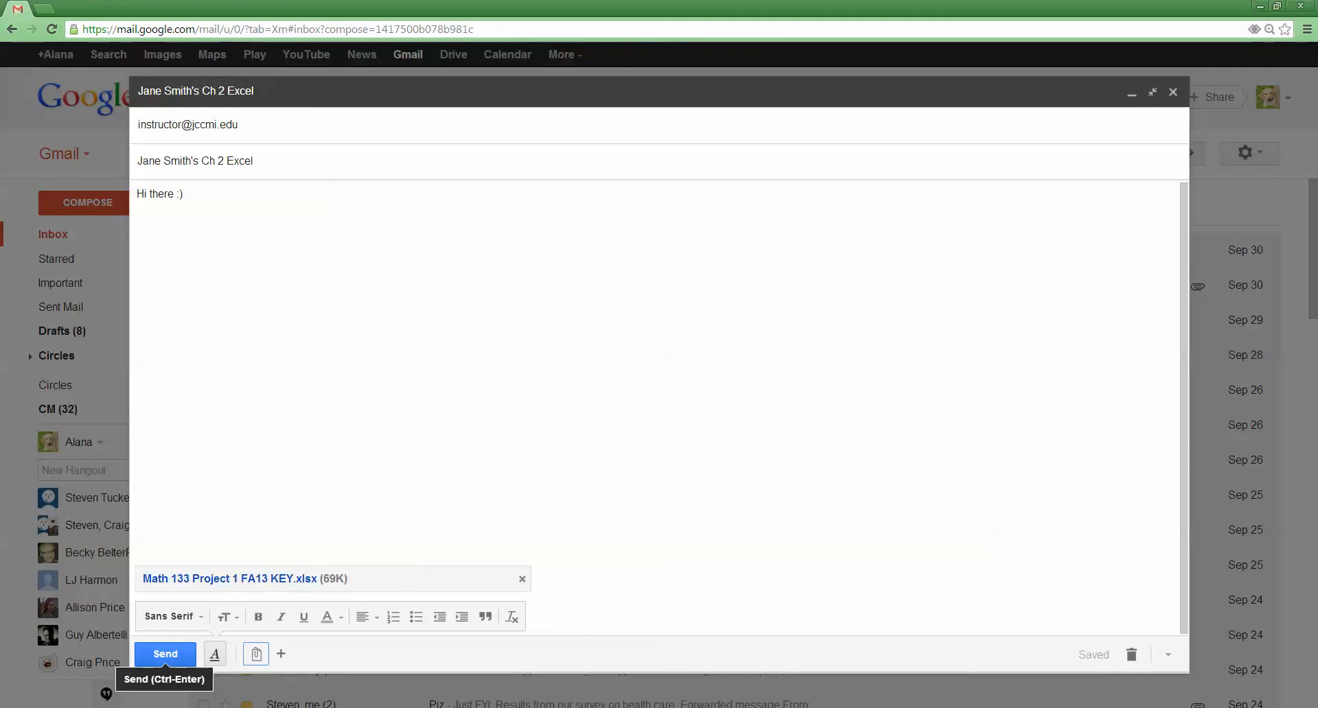
pyautogui.moveTo(336, 337)
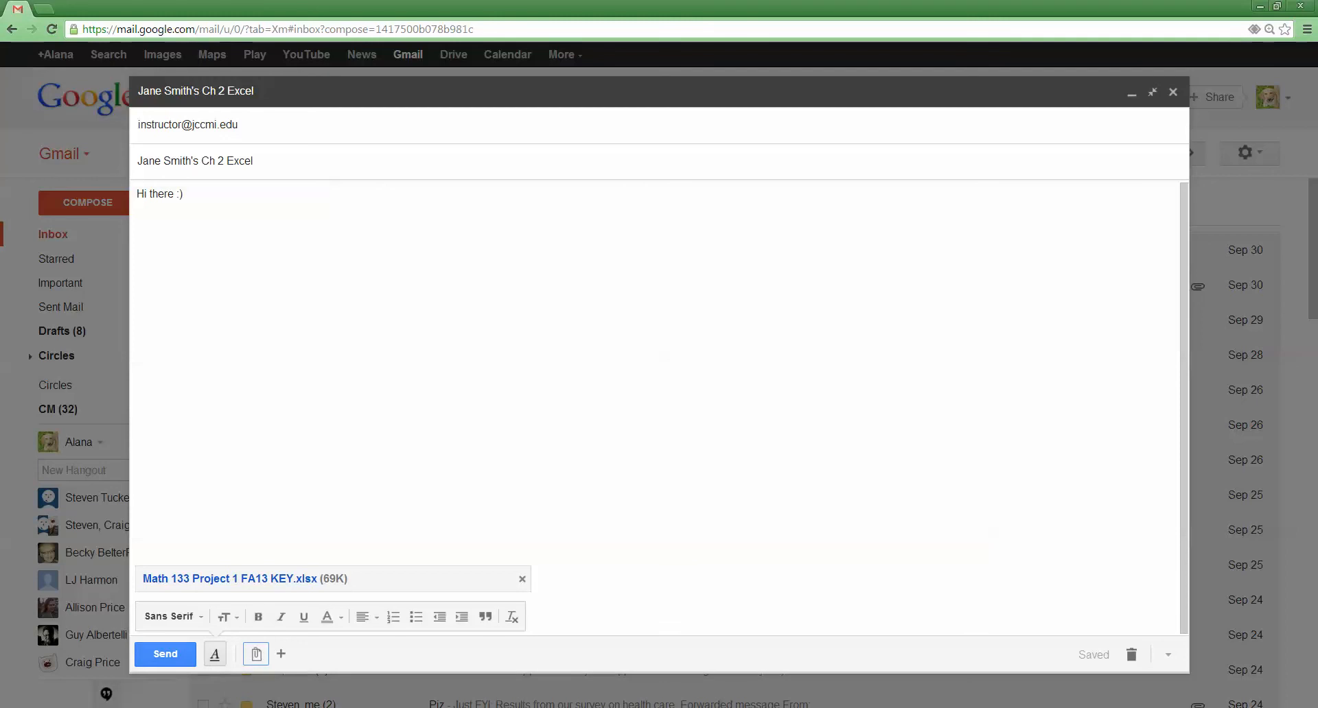